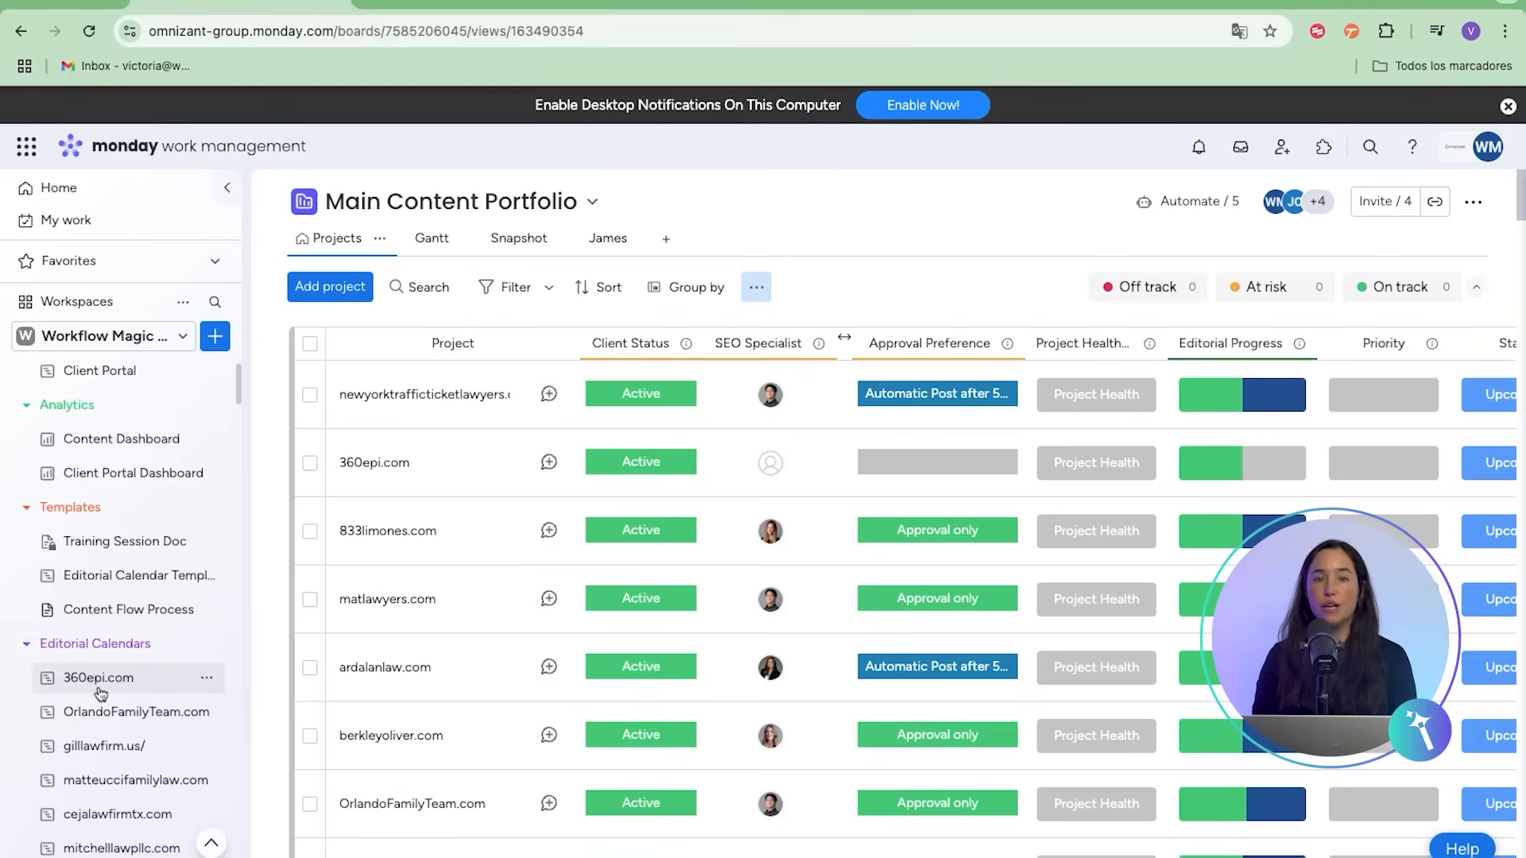
Review client contacts and links in the Main Content Portfolio, then return to the 360epi.com calendar
click(97, 677)
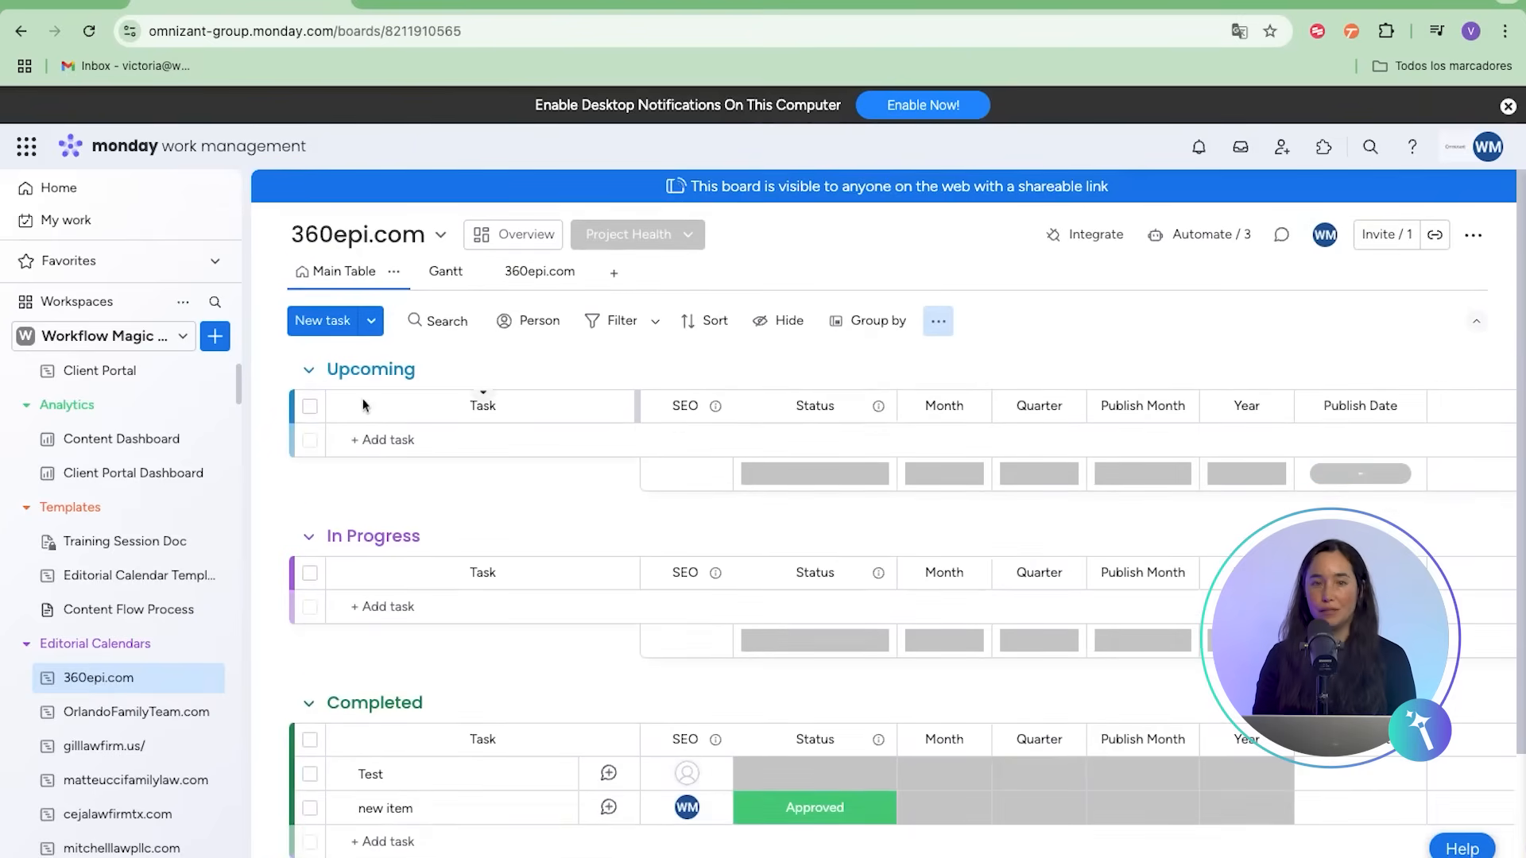
mouse_move(459, 642)
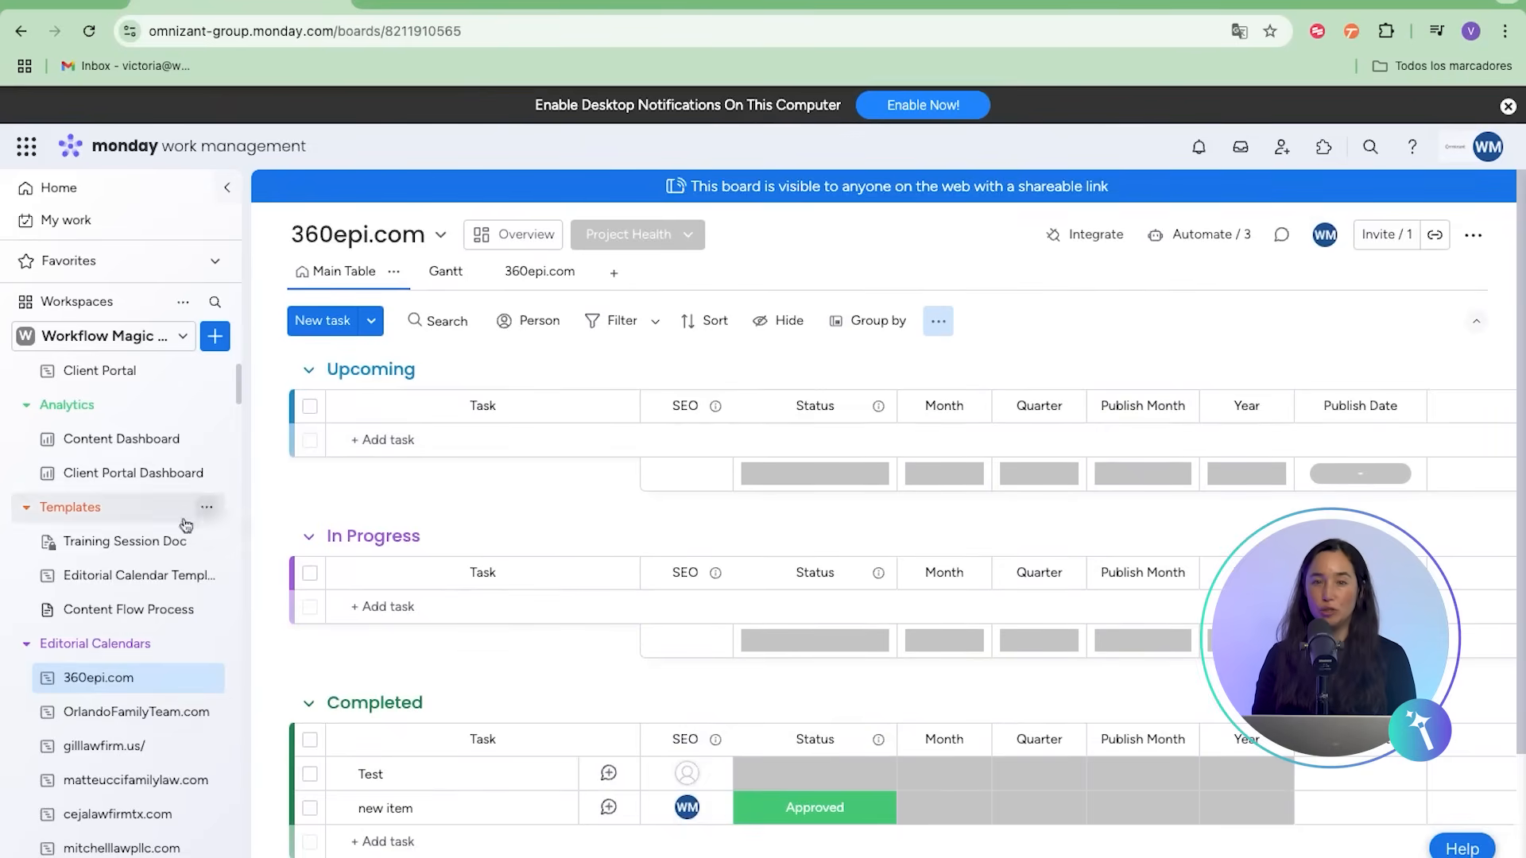
click(123, 406)
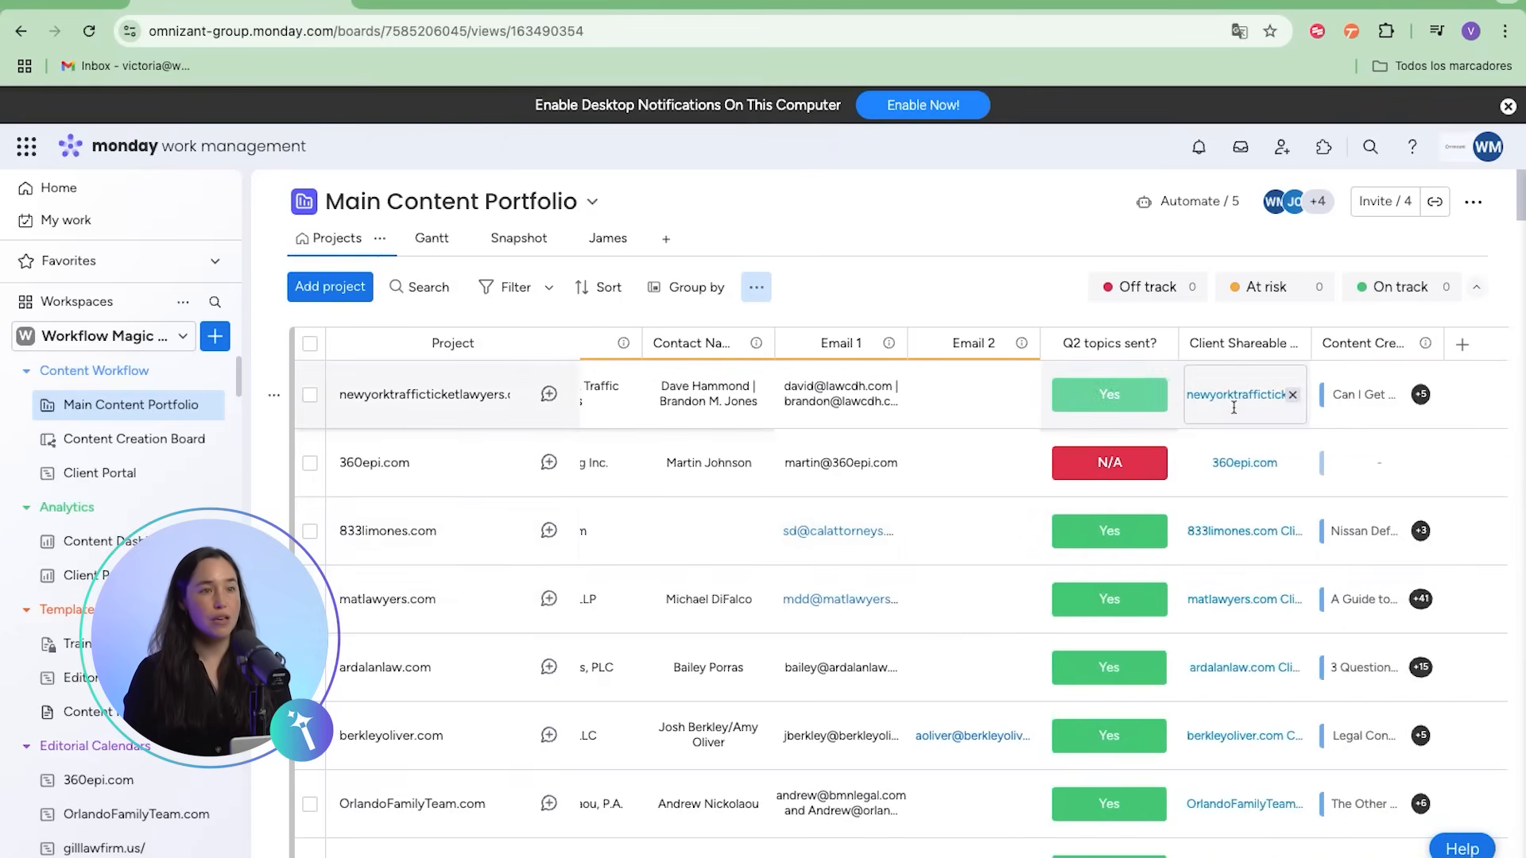
scroll(down, 3)
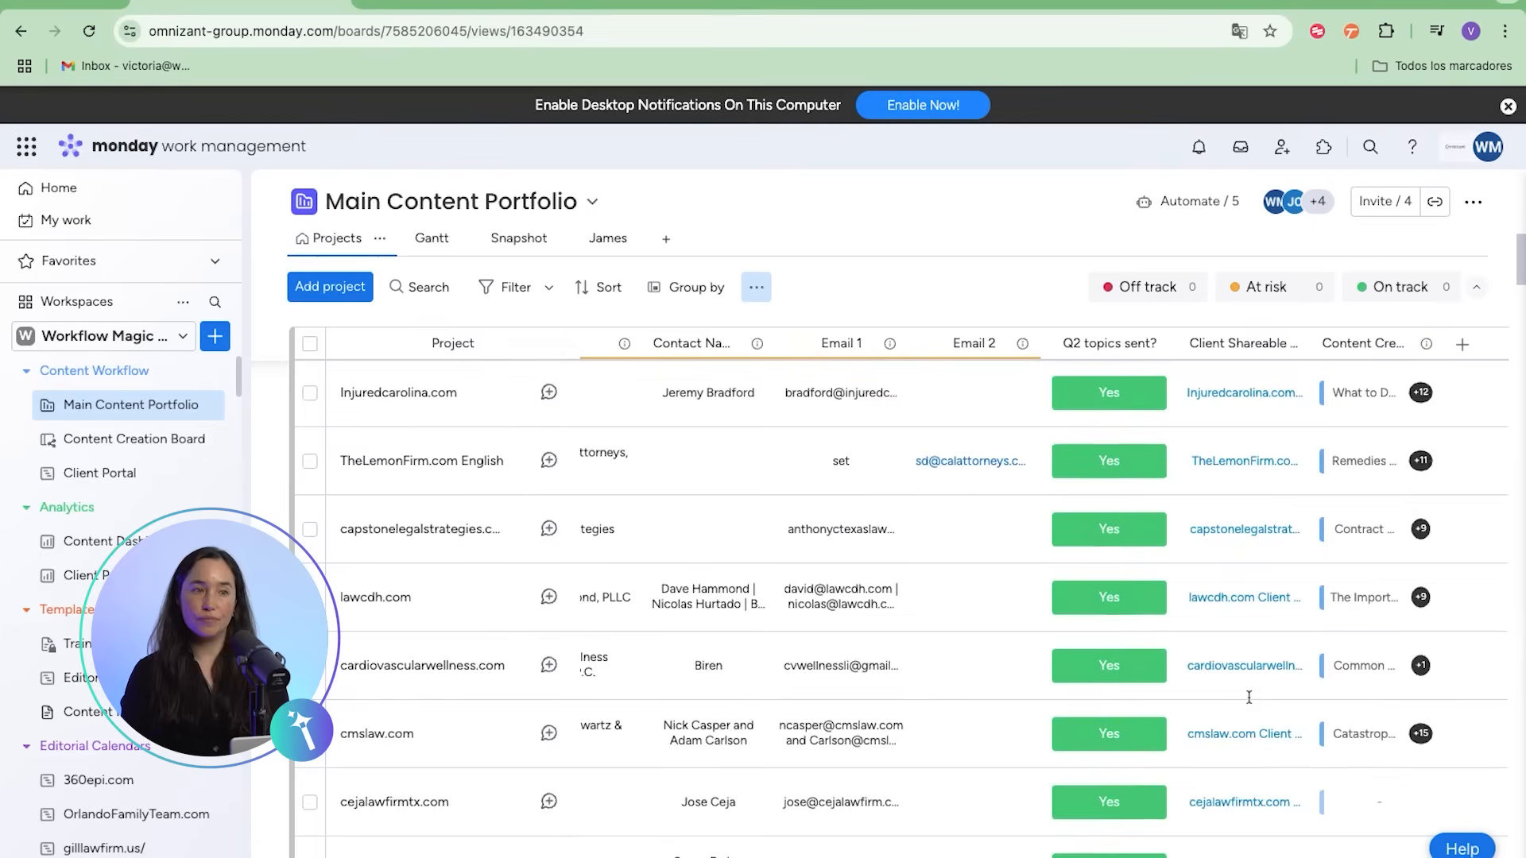
click(1244, 735)
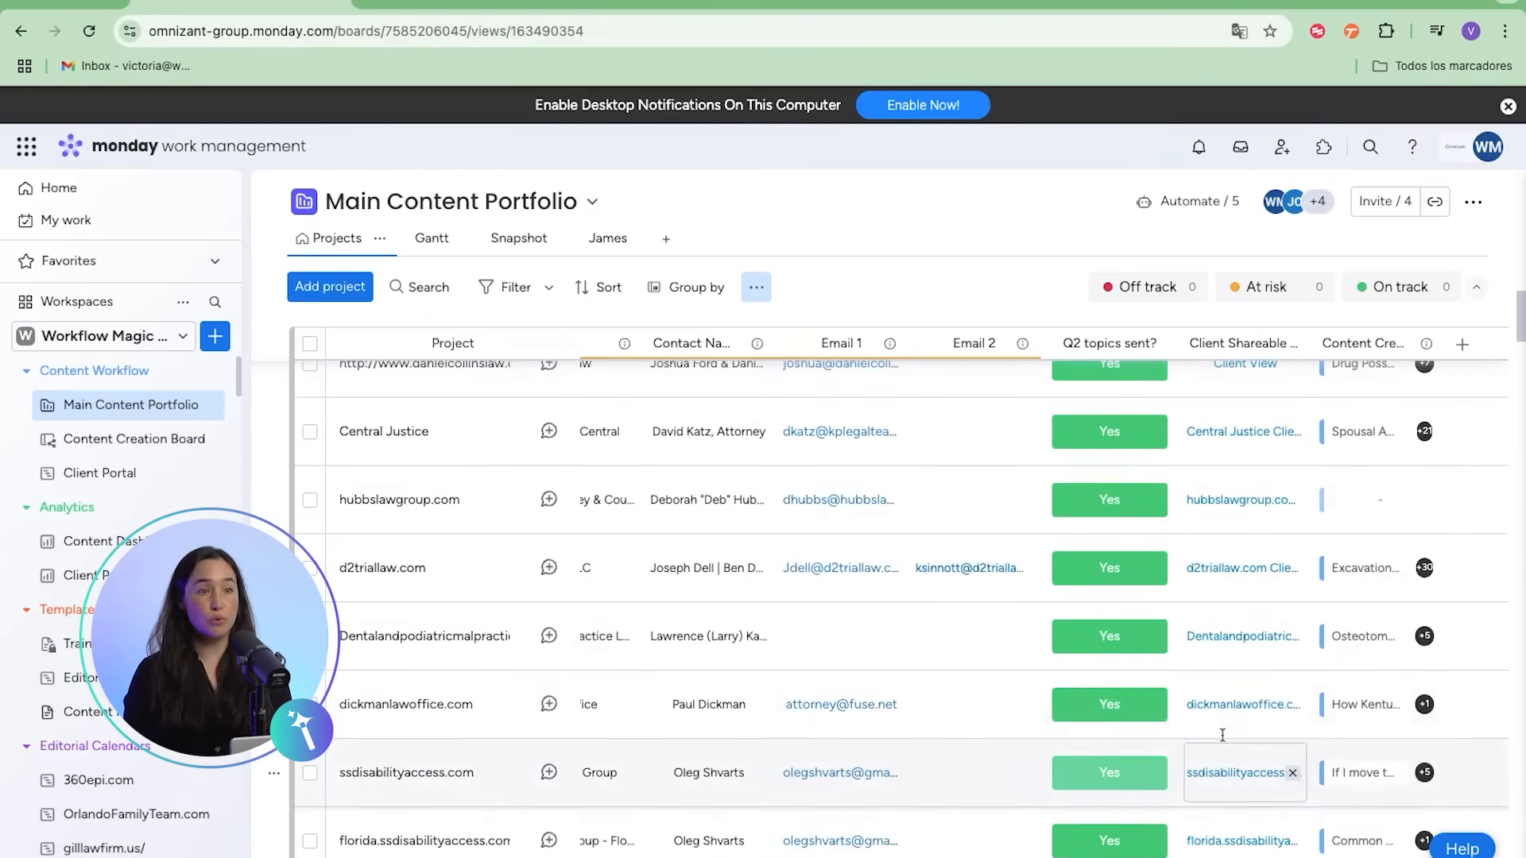
scroll(down, 3)
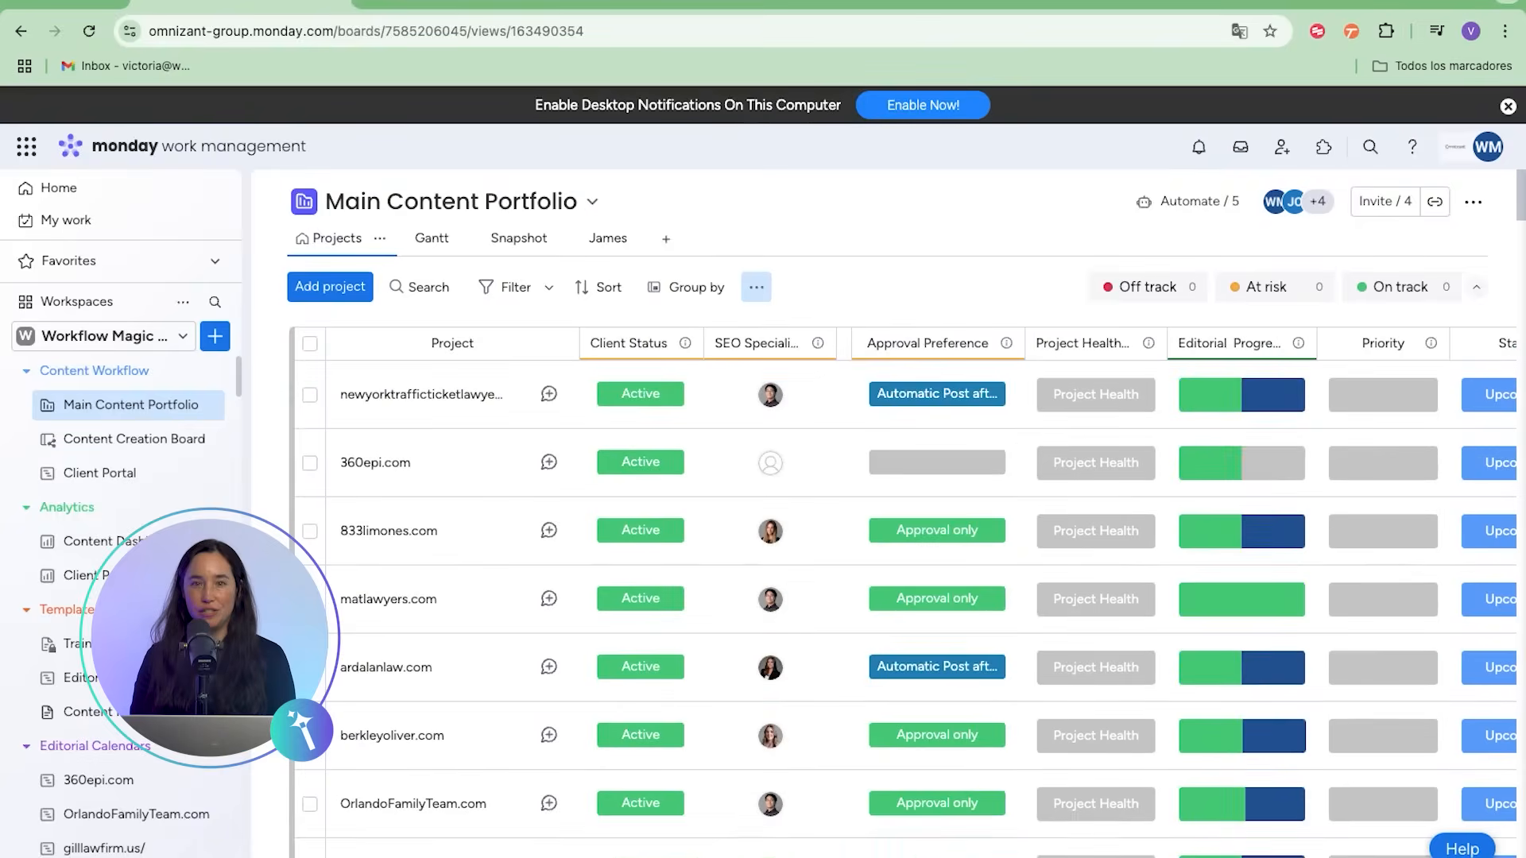
scroll(down, 3)
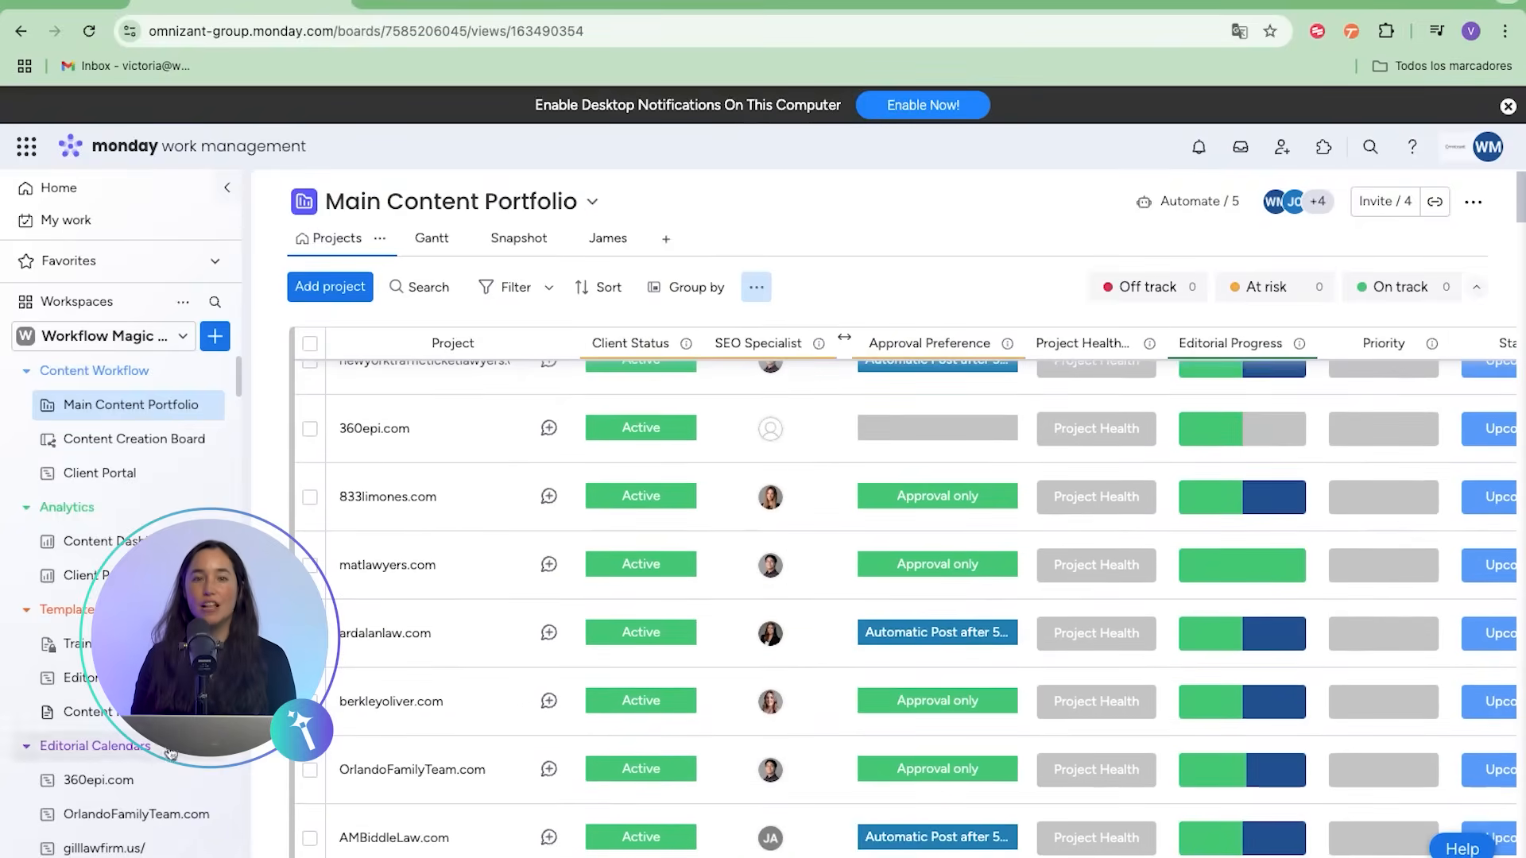
click(97, 779)
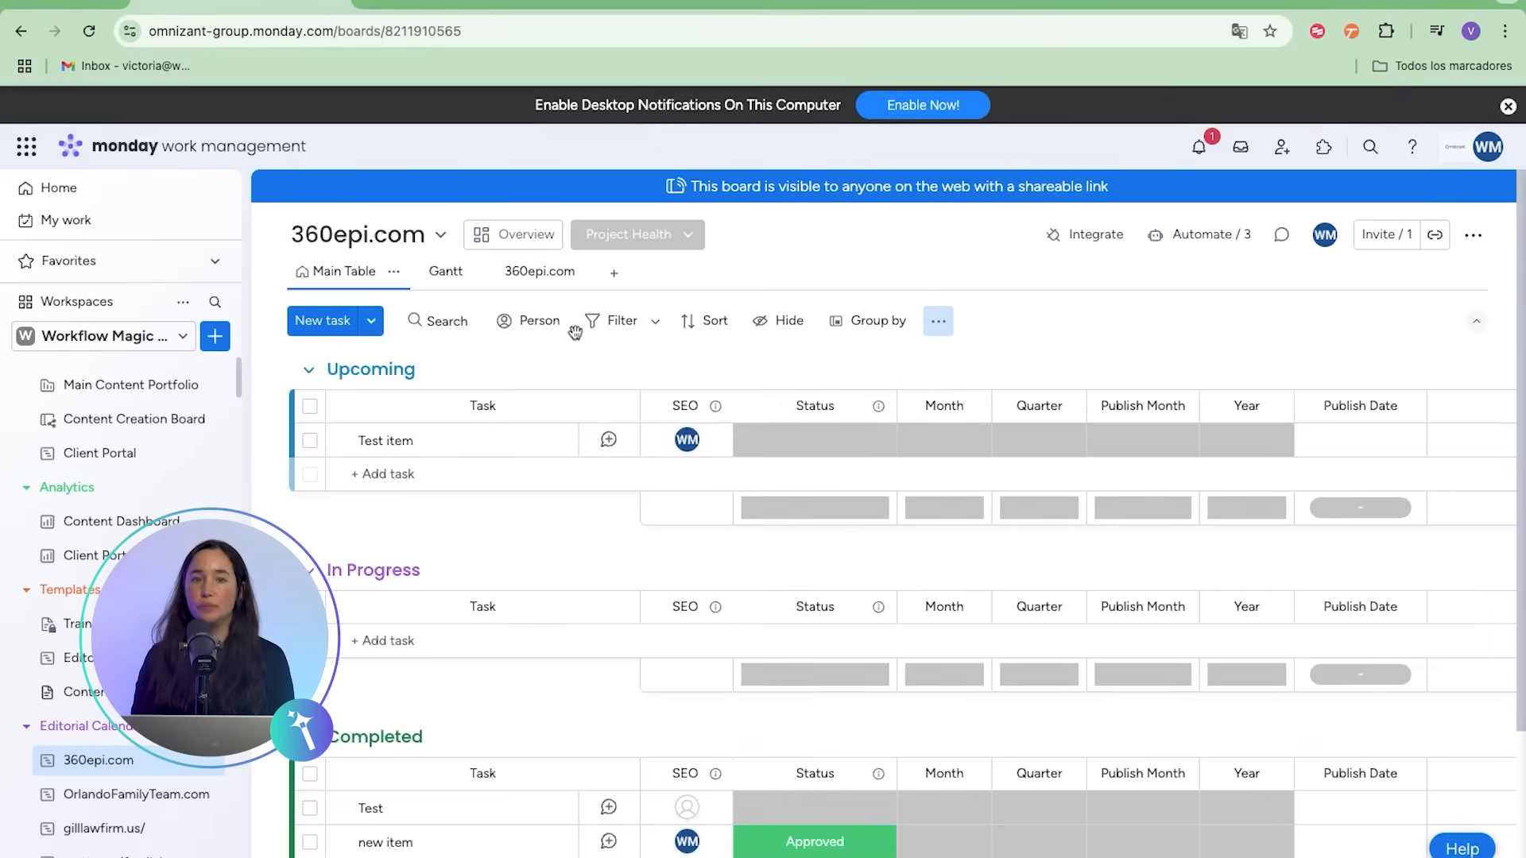
Set the Test item's status to Needs Client Approval
click(814, 441)
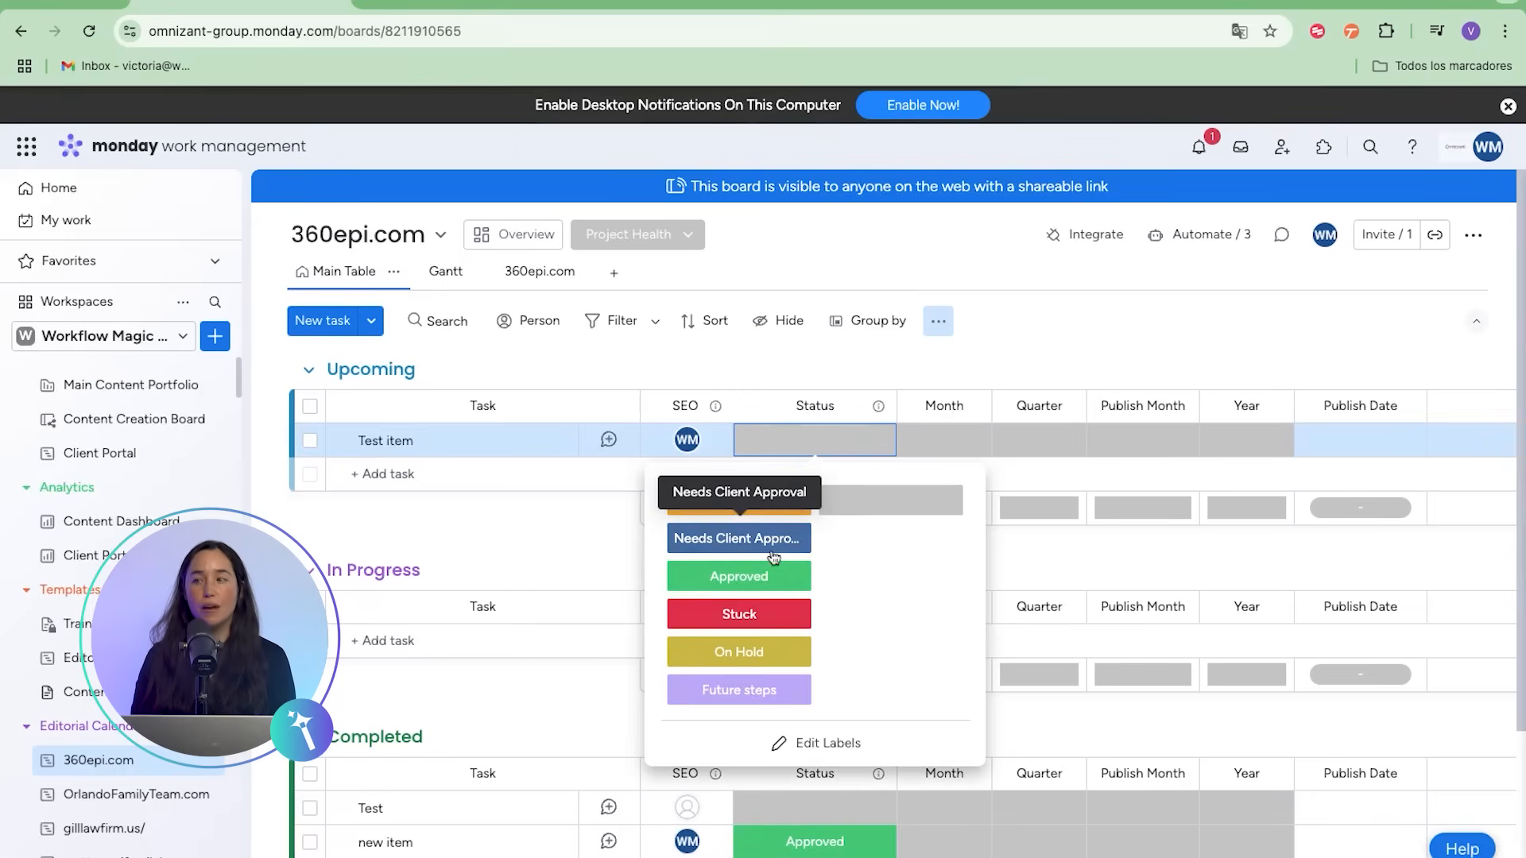
click(737, 576)
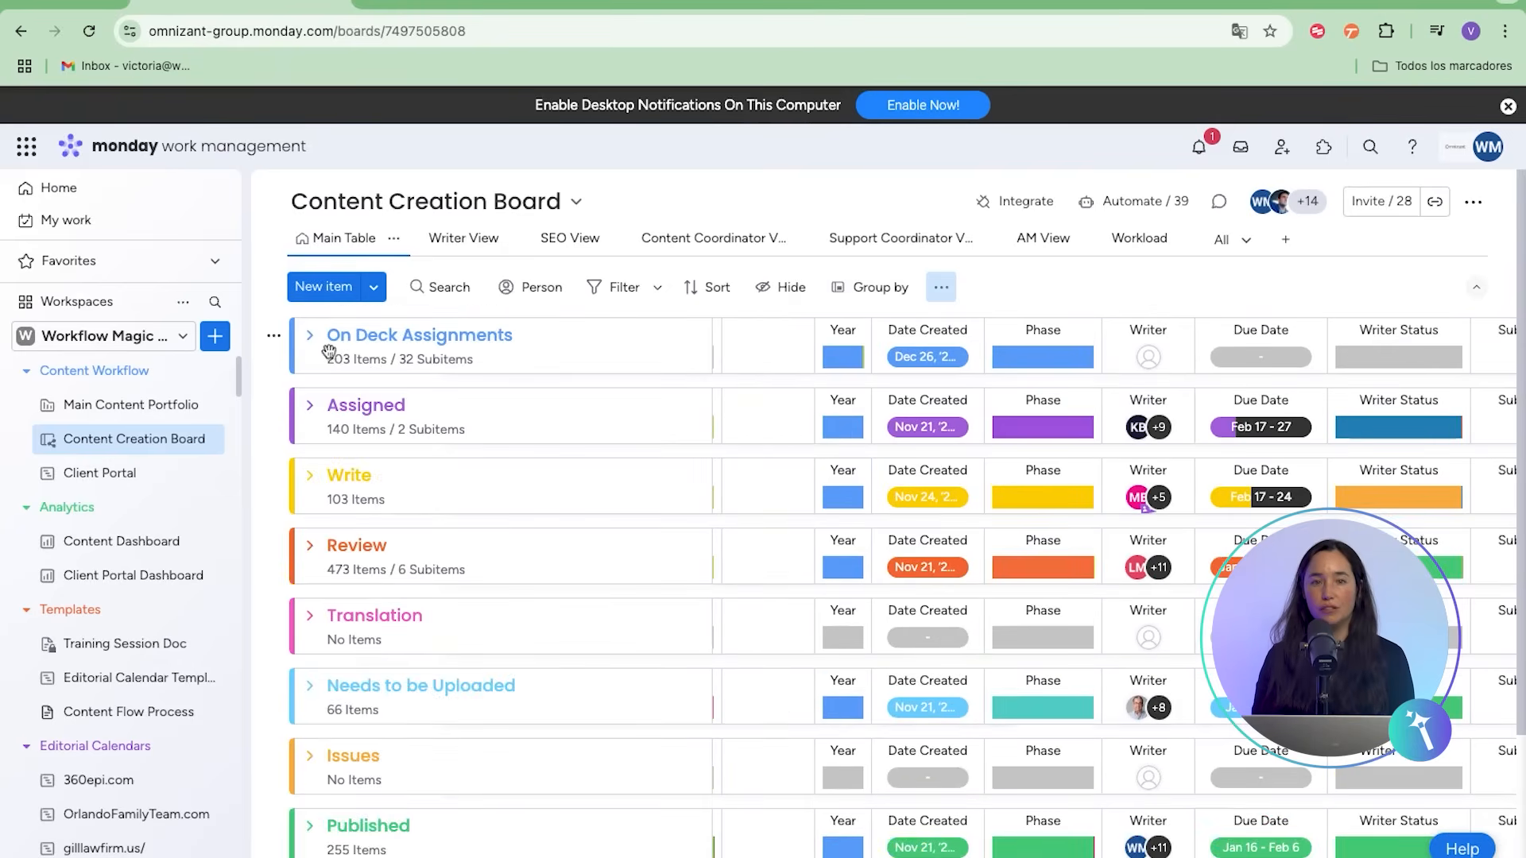
mouse_move(368, 651)
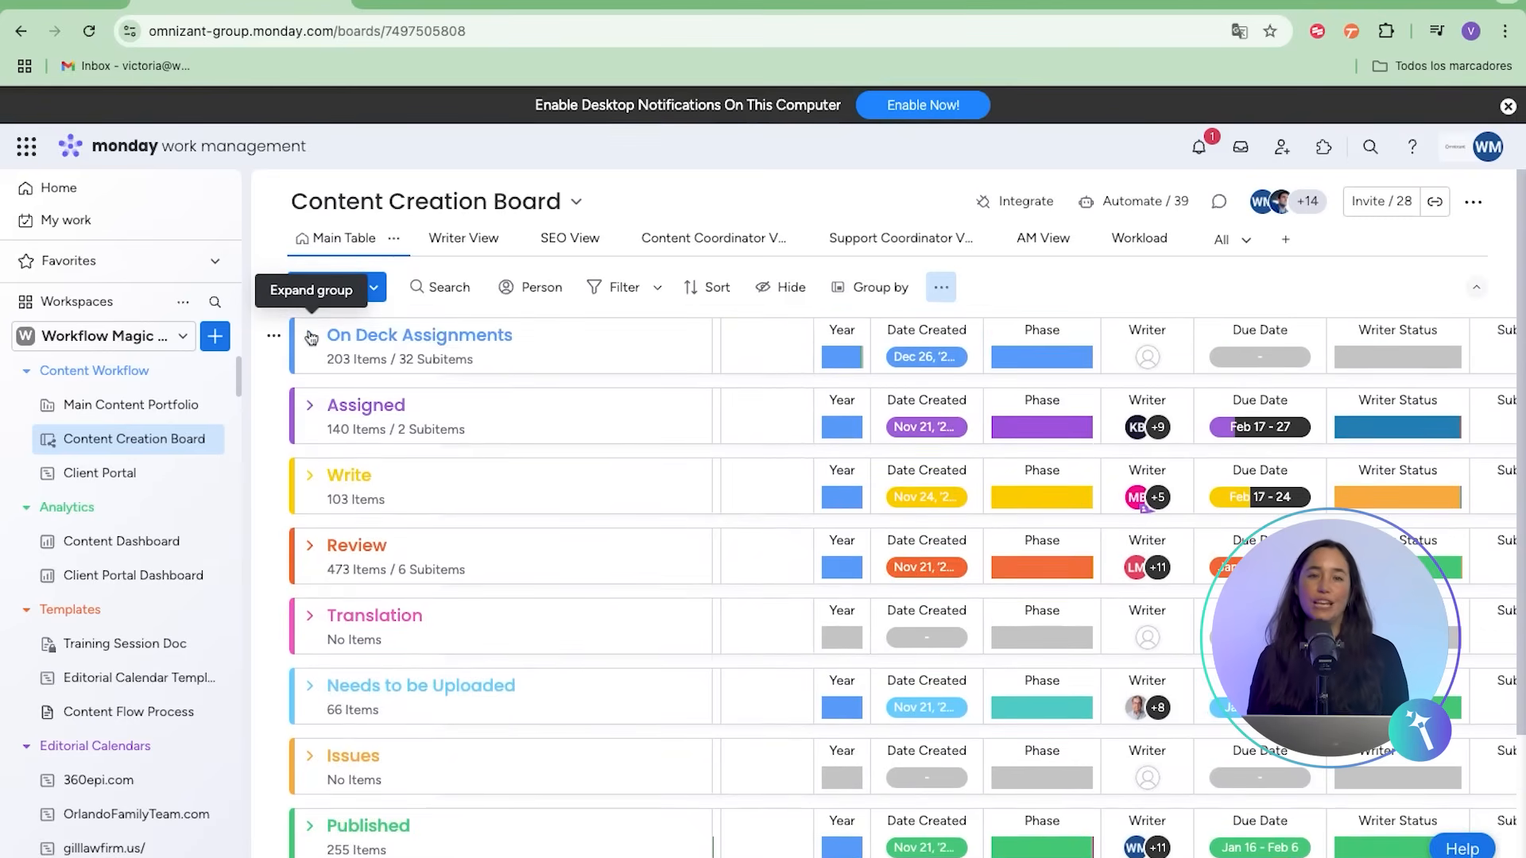
Expand the On Deck Assignments group to list its article topics
click(310, 335)
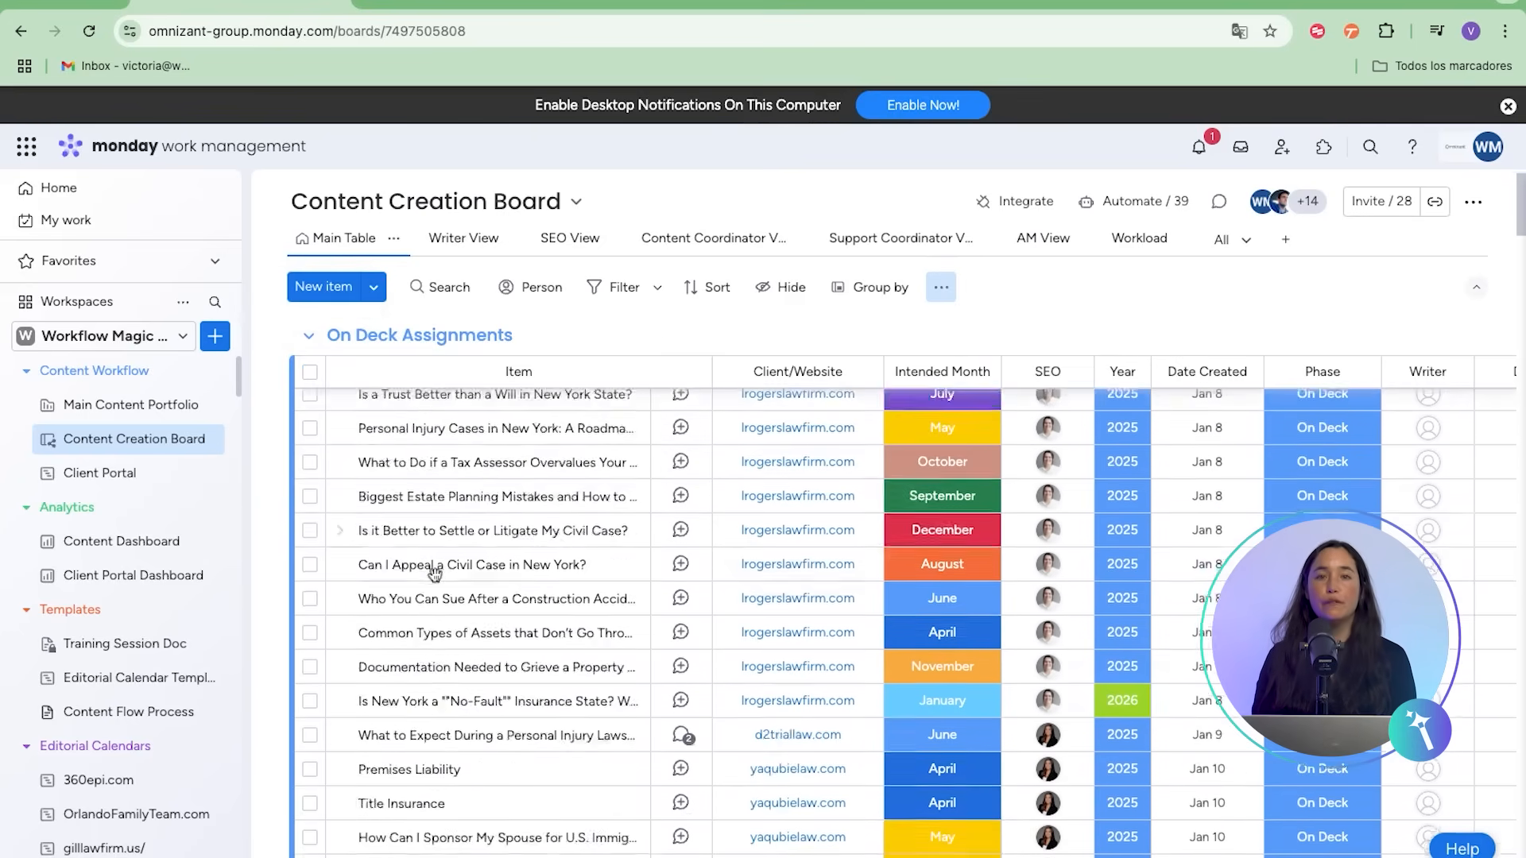
Assign Workflow Magic as the Test item's writer and mark its content Sent to client
scroll(down, 3)
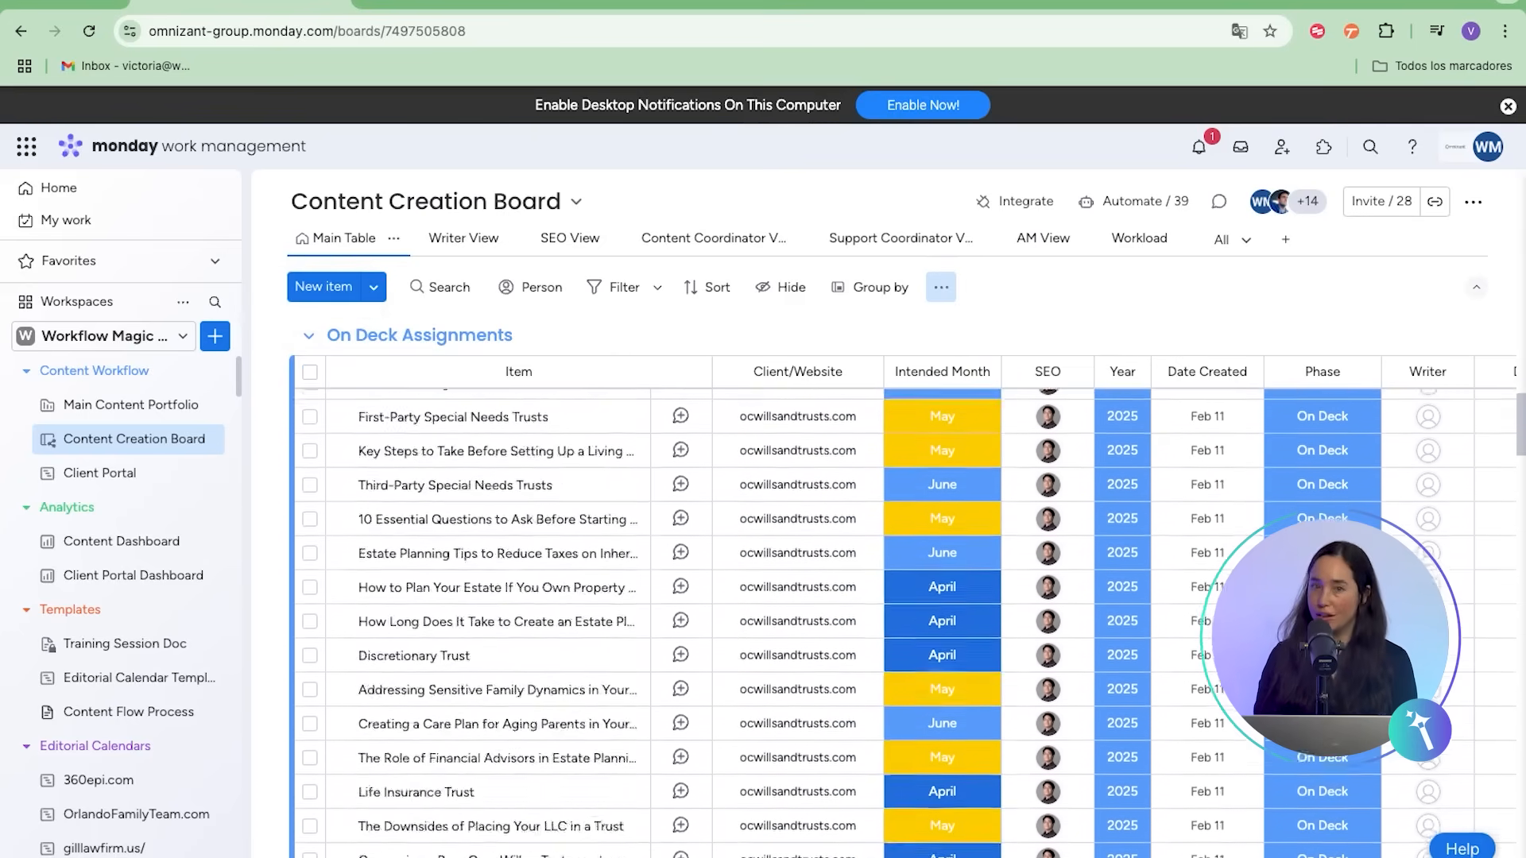
scroll(down, 3)
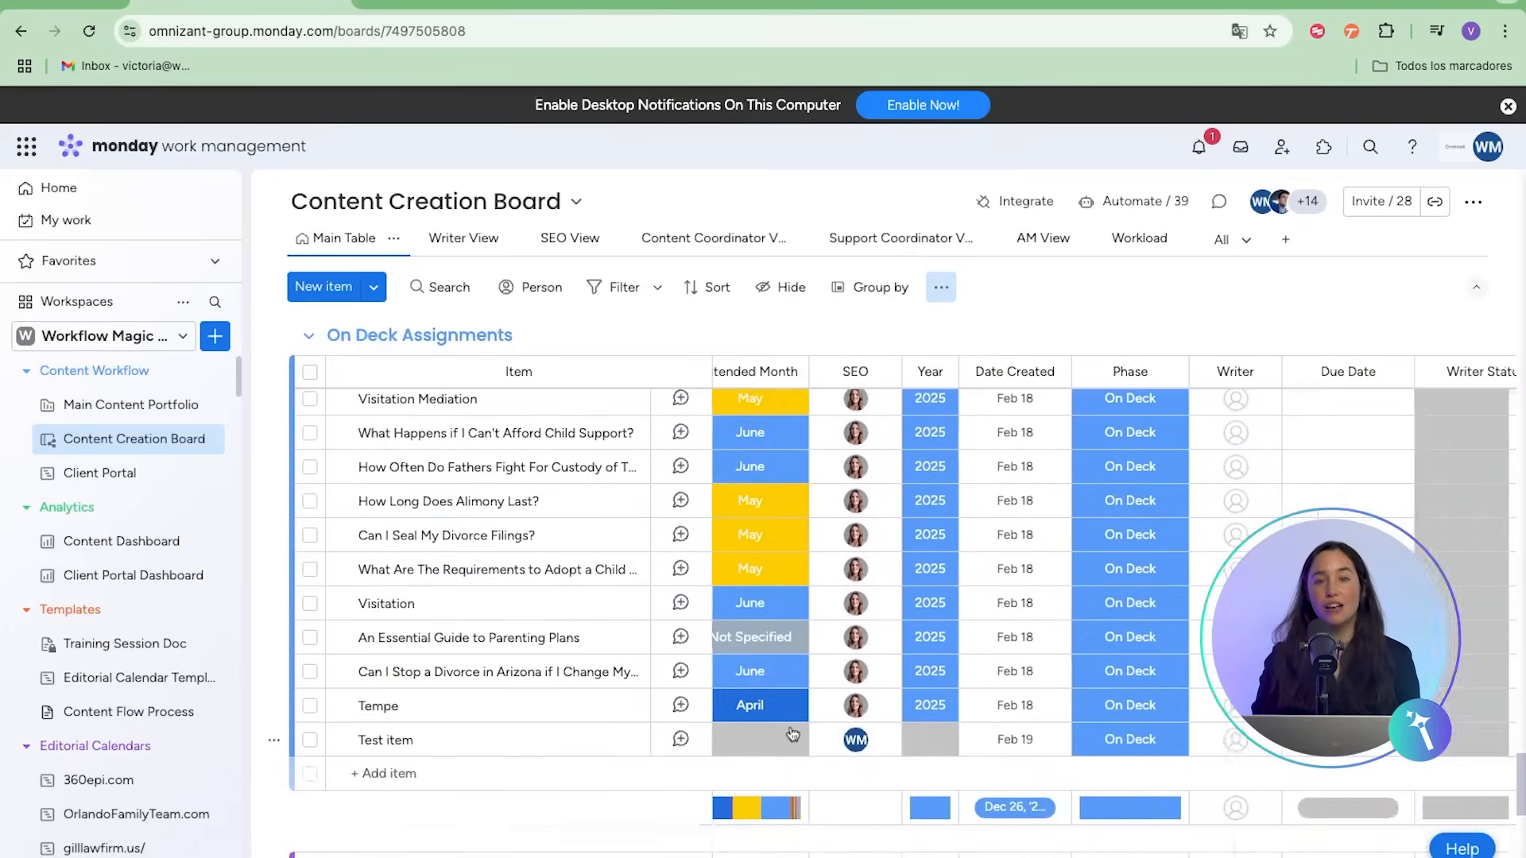
click(791, 739)
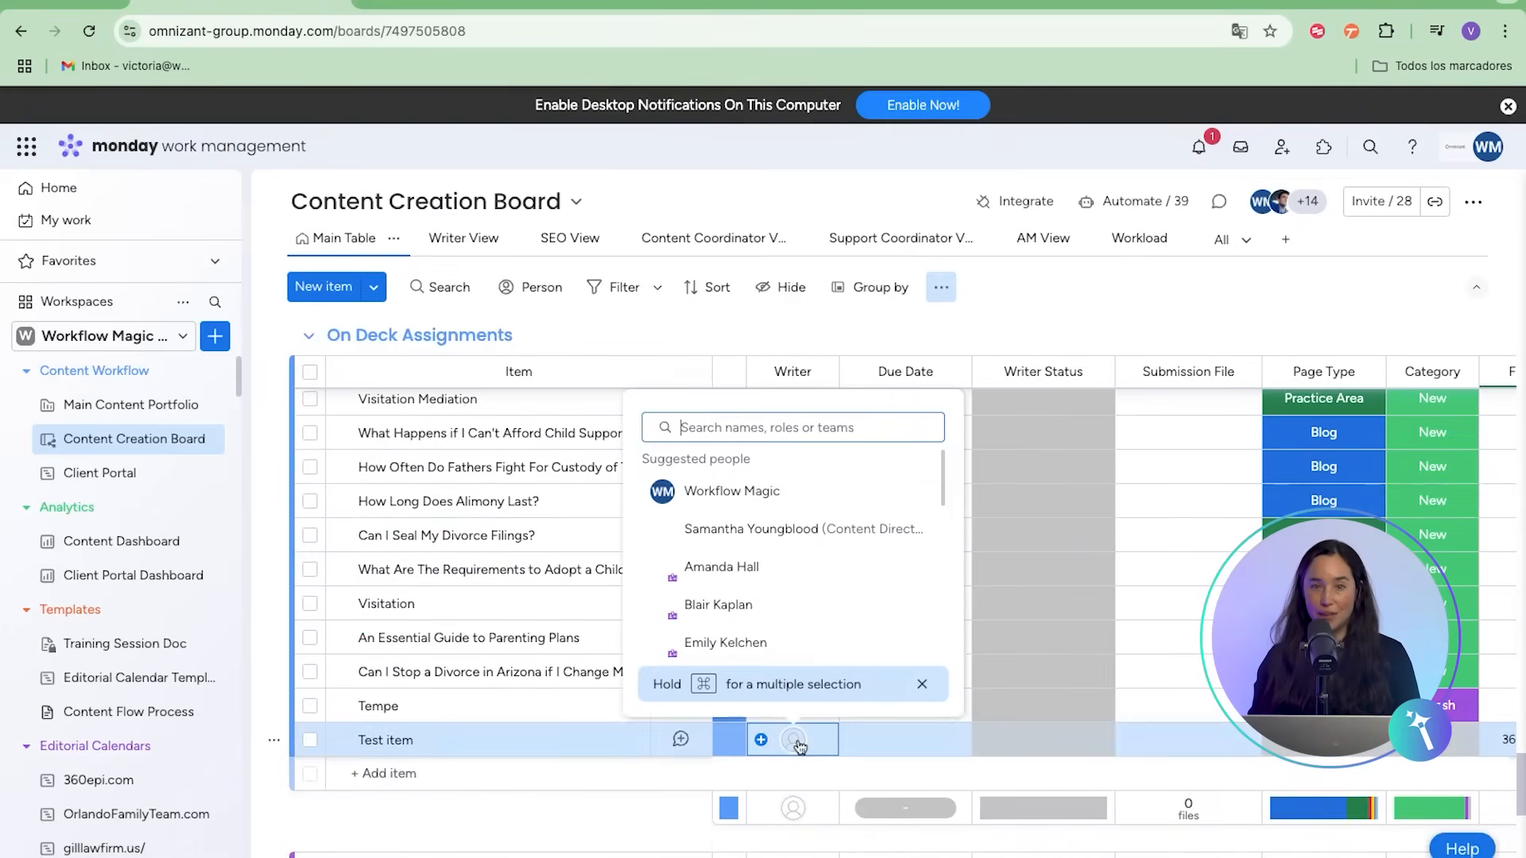
click(731, 492)
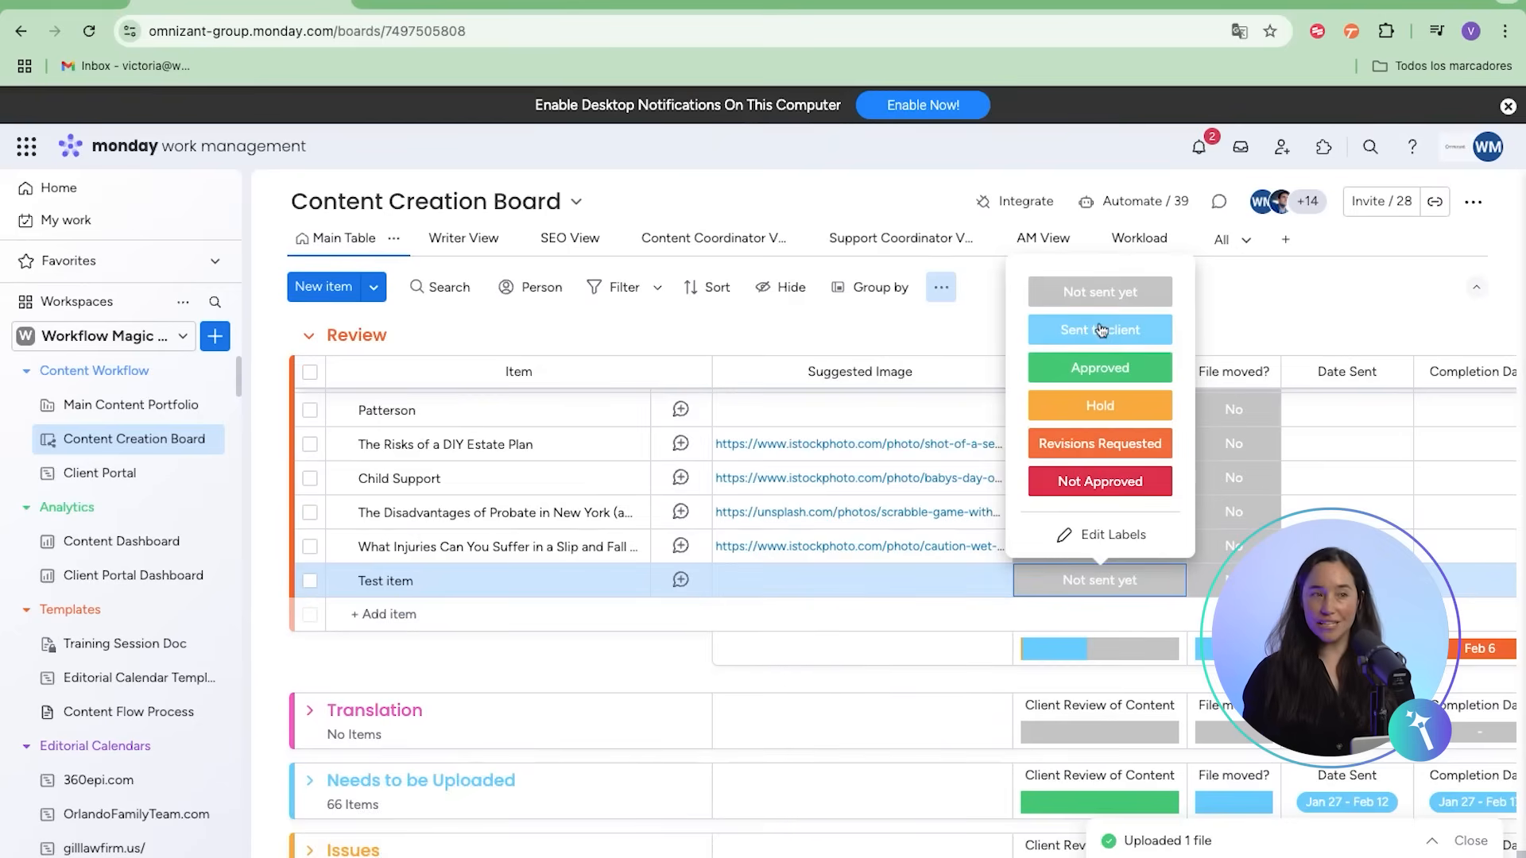
click(99, 472)
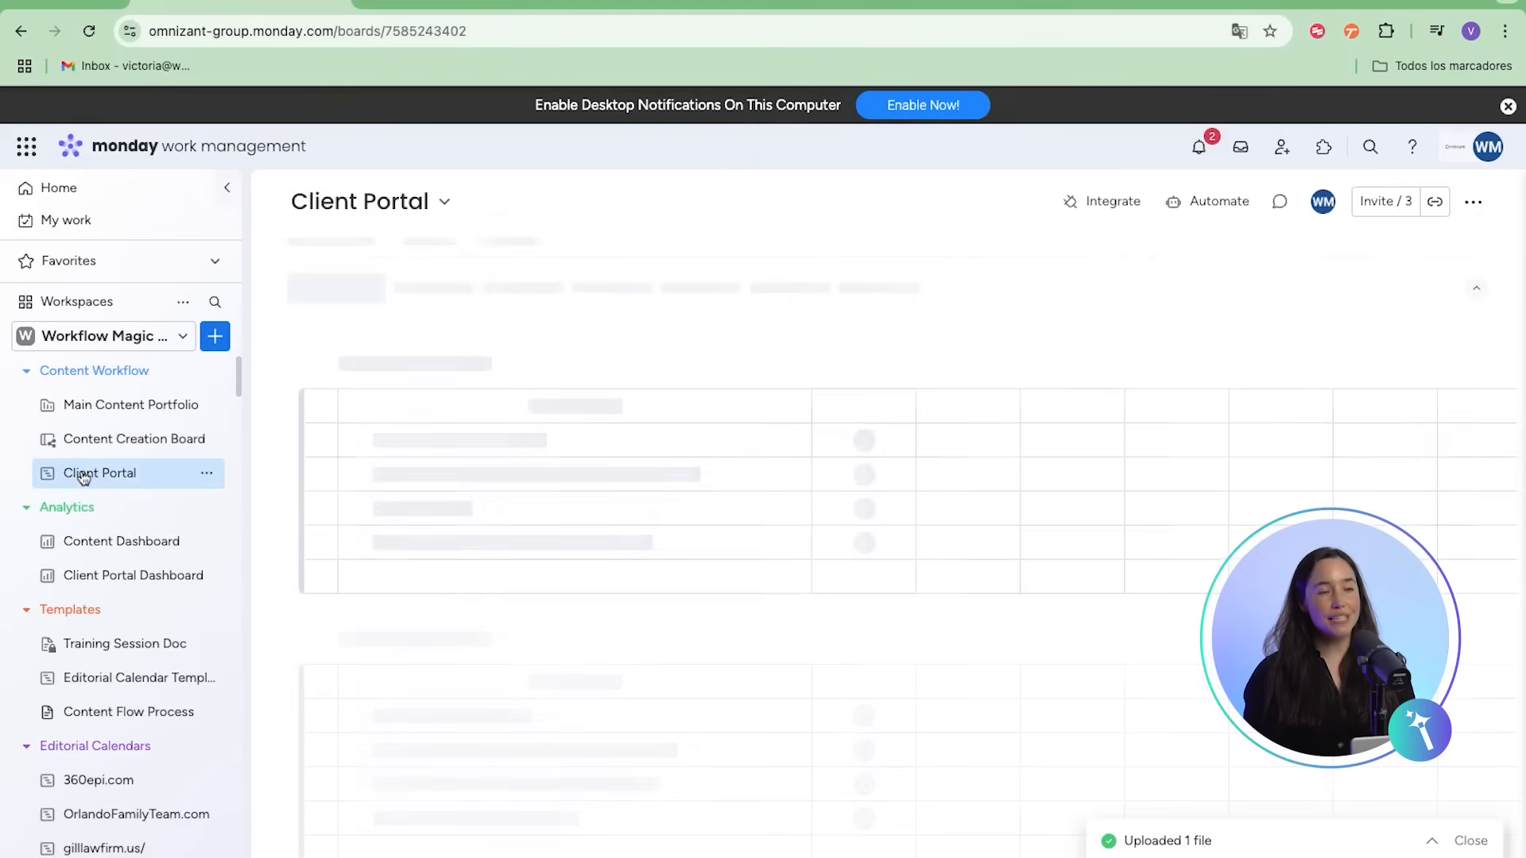
Show the Client Portal board's Needs Approval group of client tasks
click(98, 474)
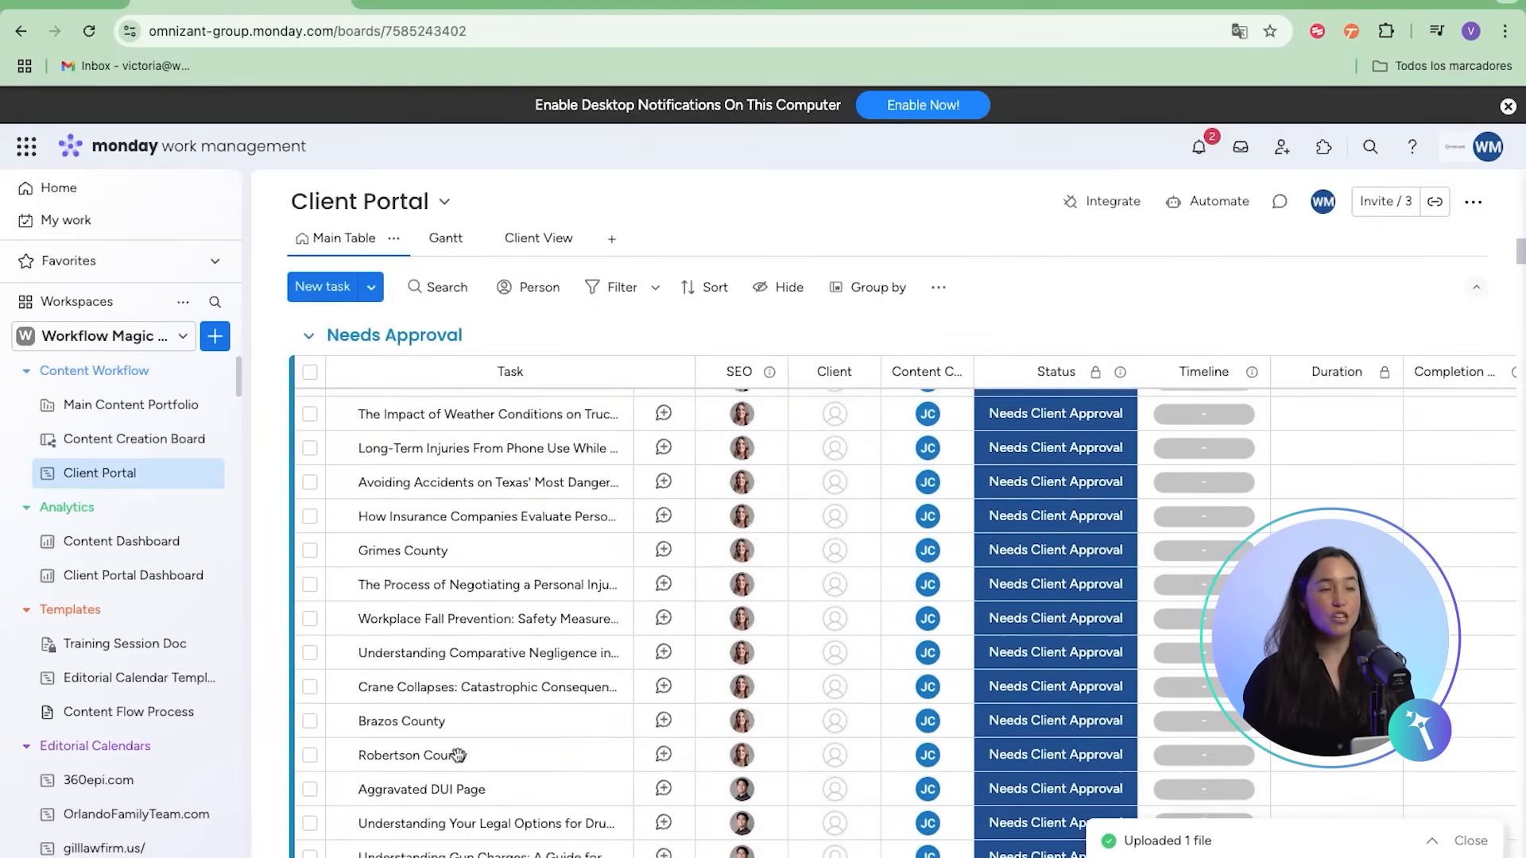
scroll(down, 3)
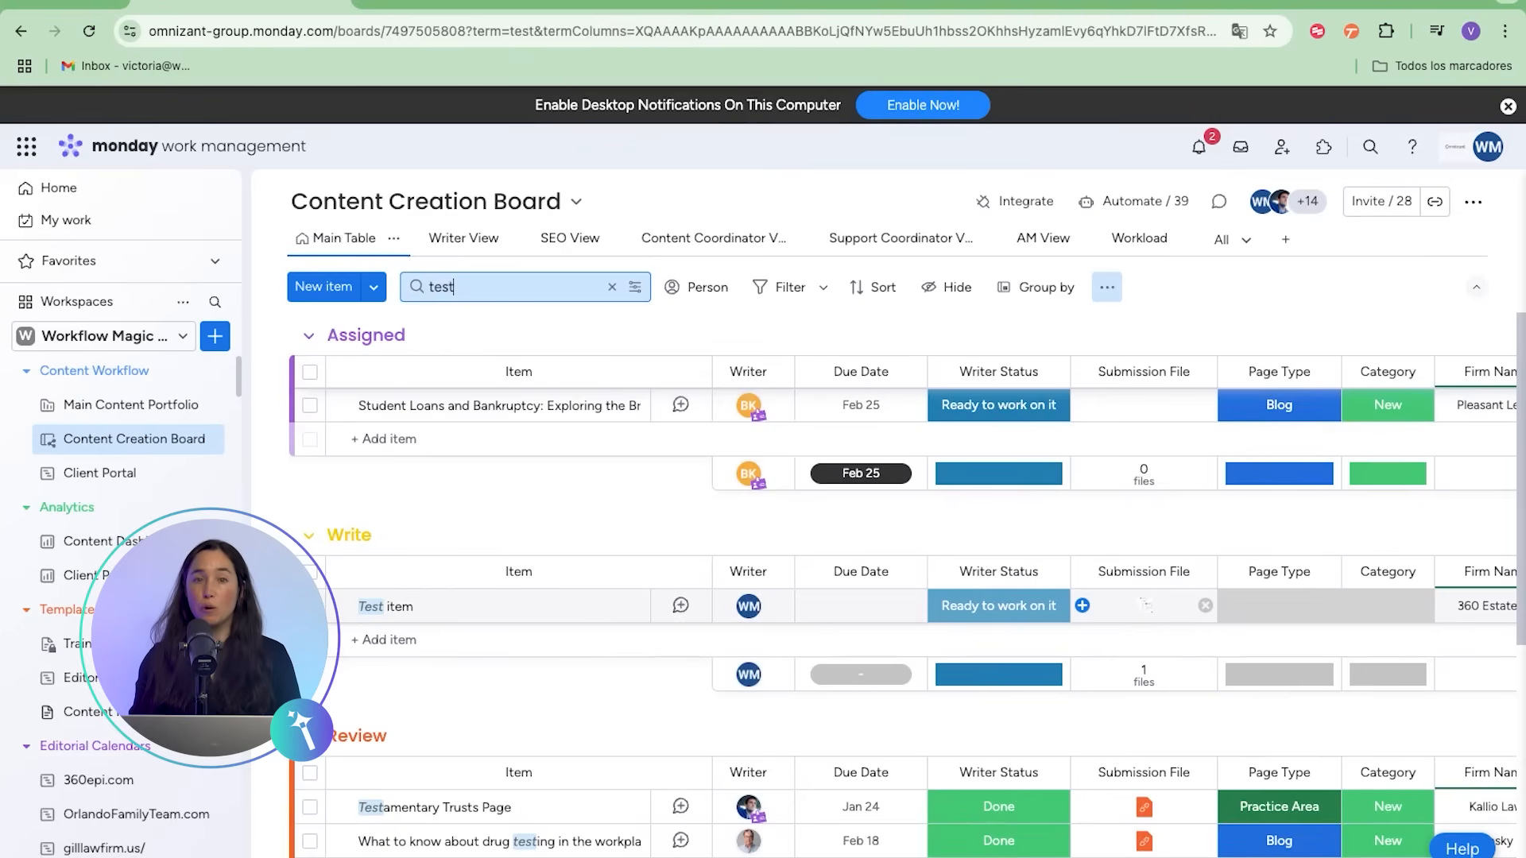
Set the Test item's Writer Status to Working on it, then to Done
click(999, 606)
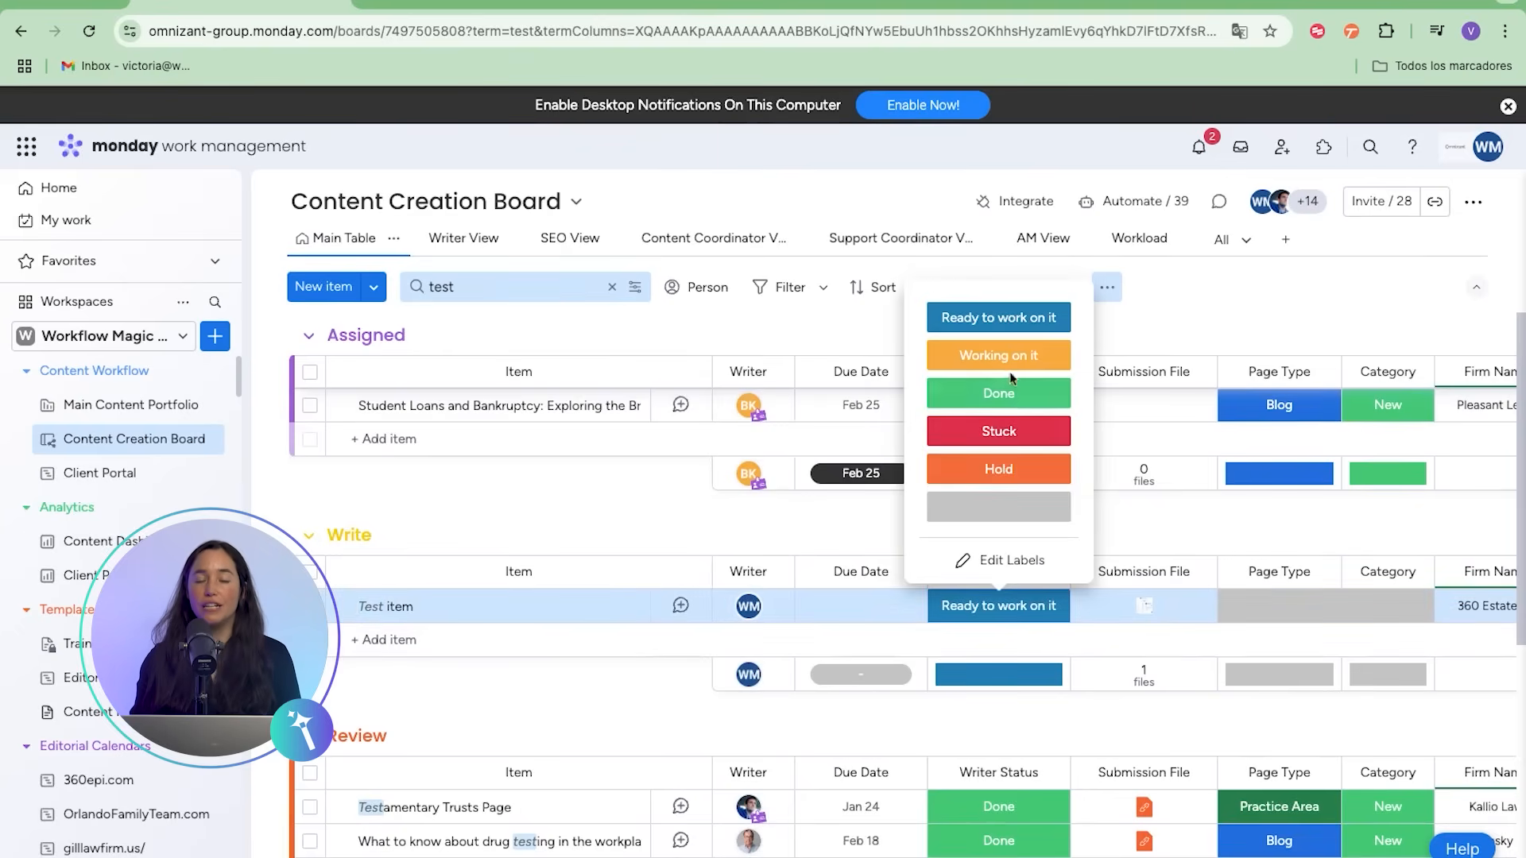
click(999, 354)
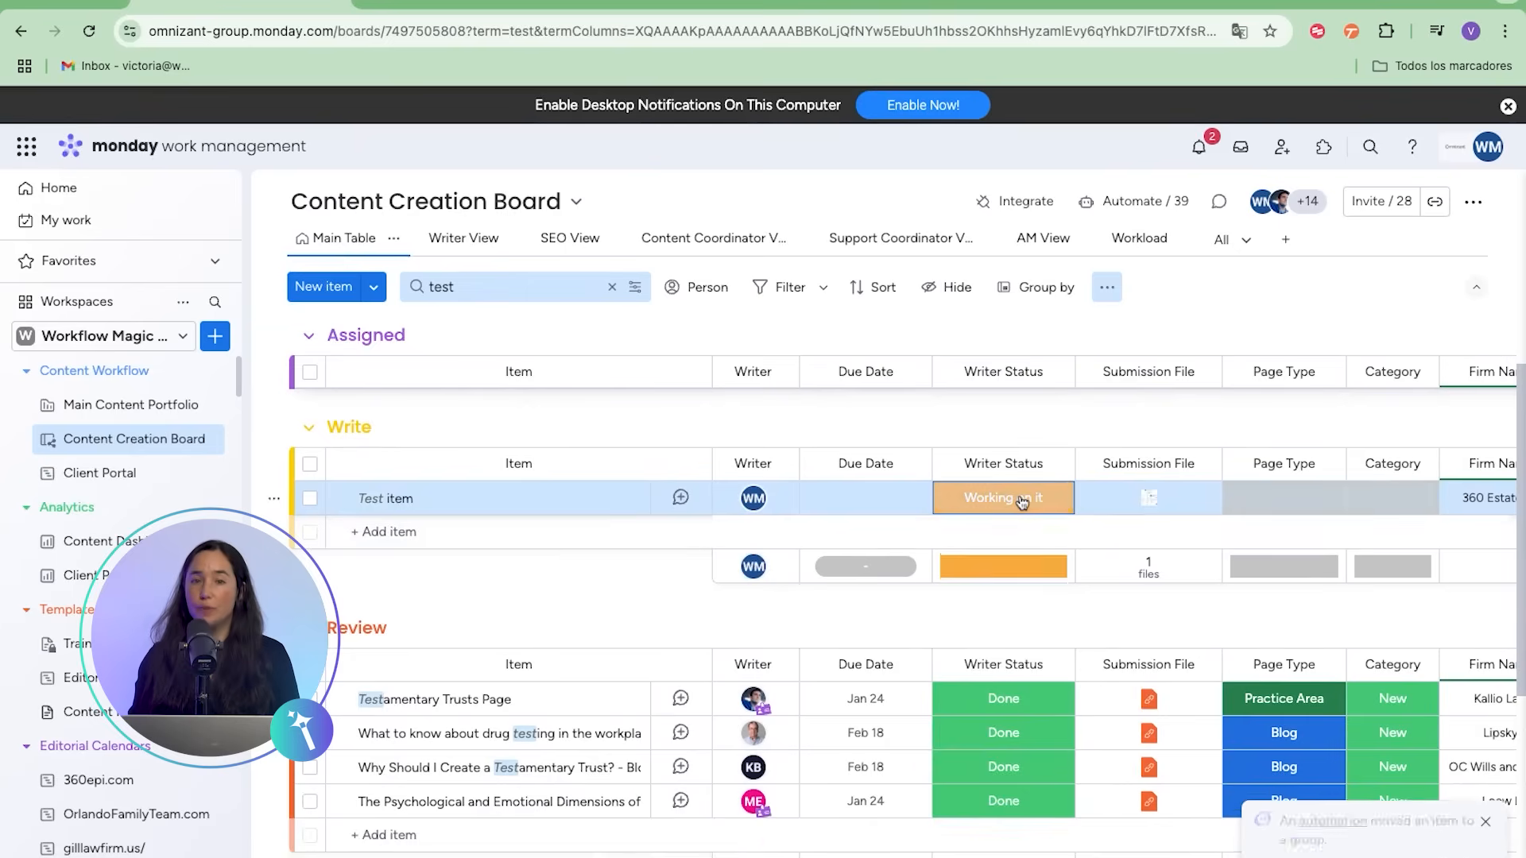
click(1003, 498)
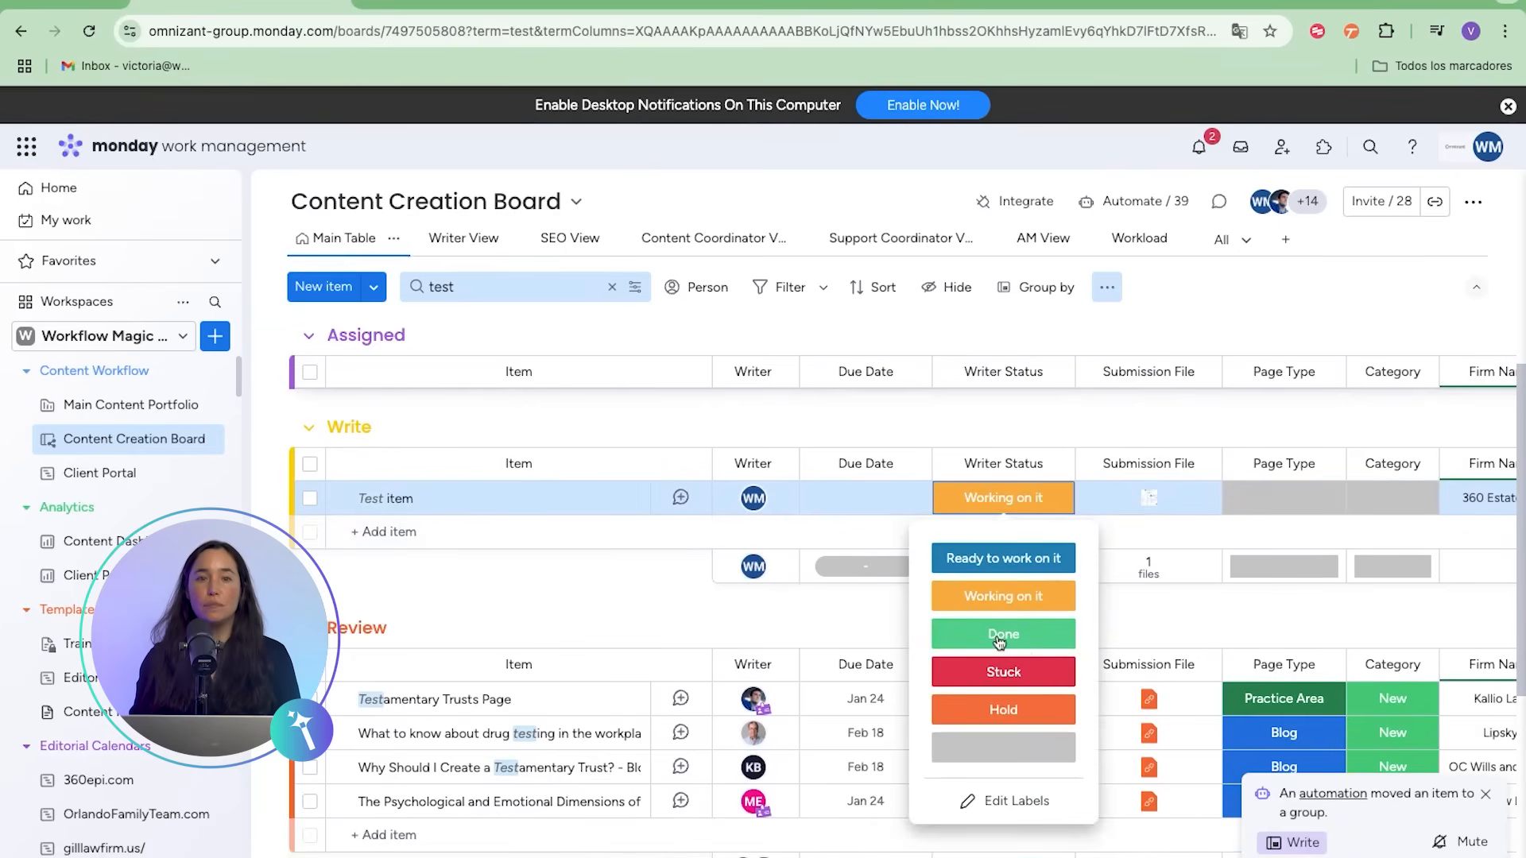
click(1004, 634)
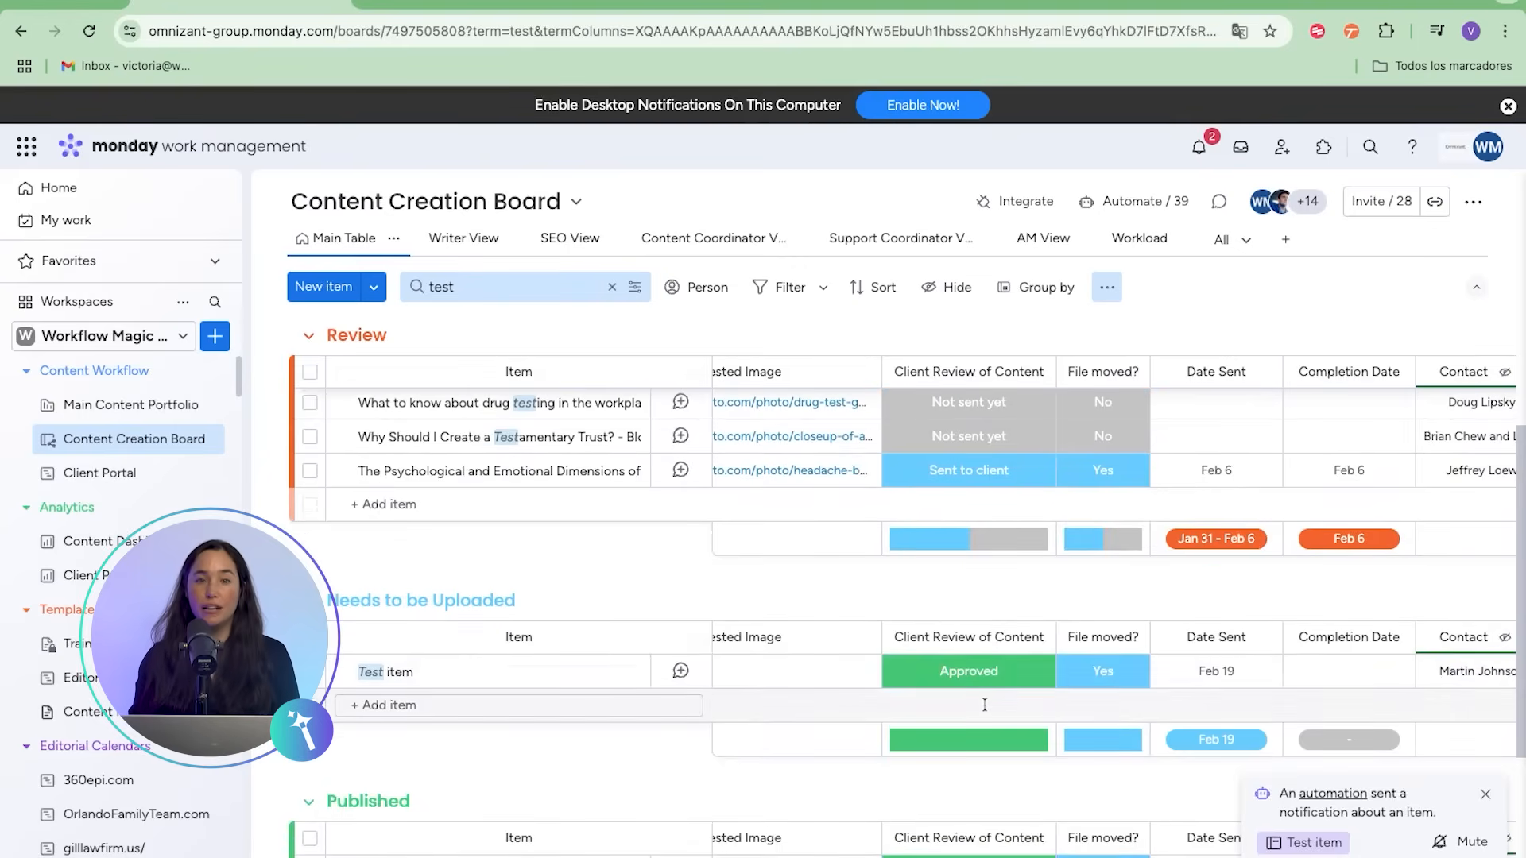
mouse_move(421, 599)
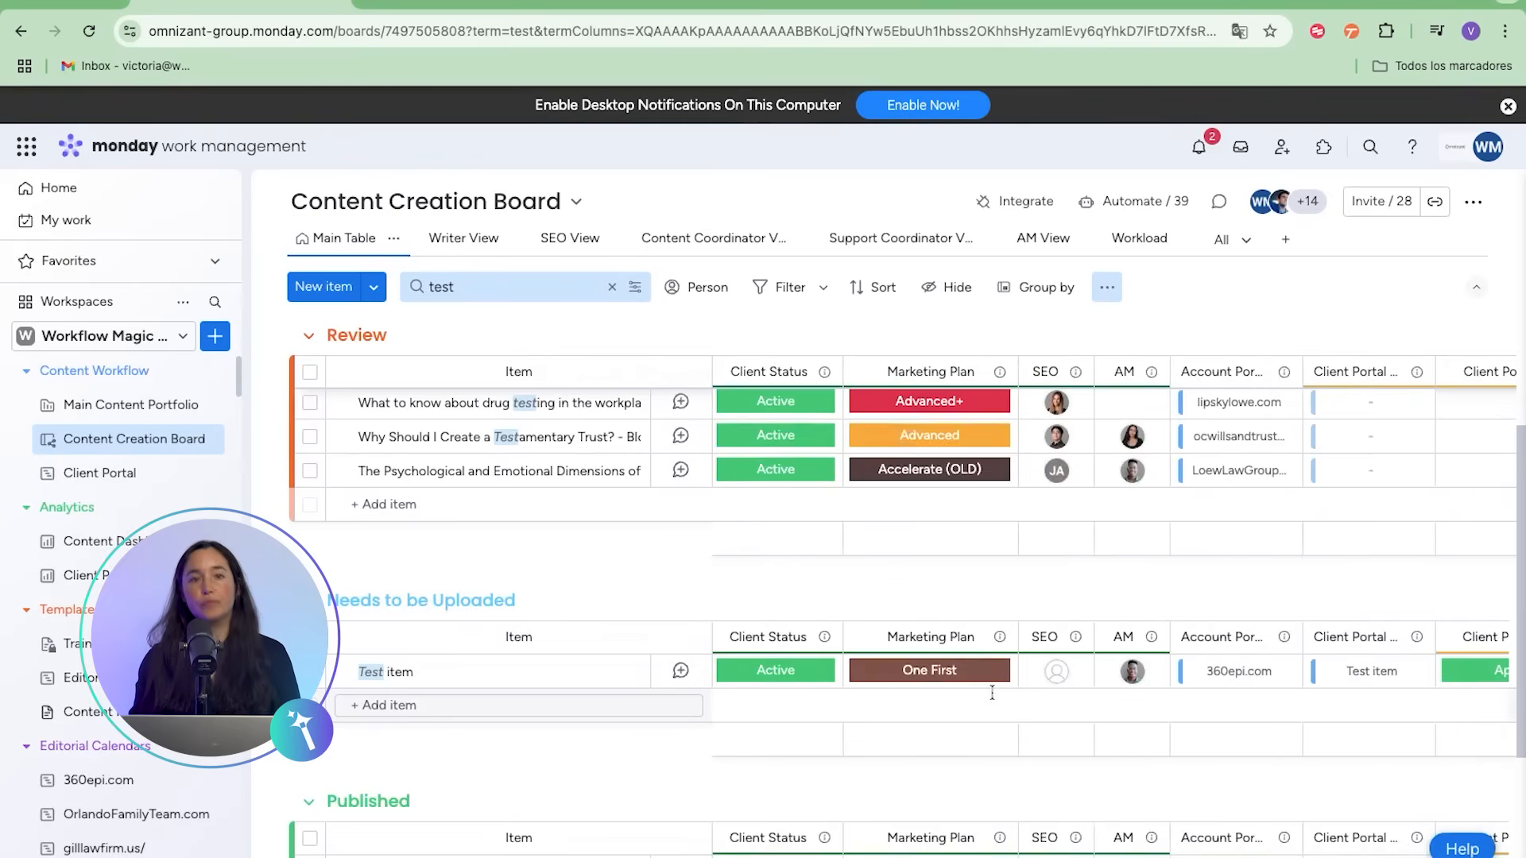
scroll(right, 3)
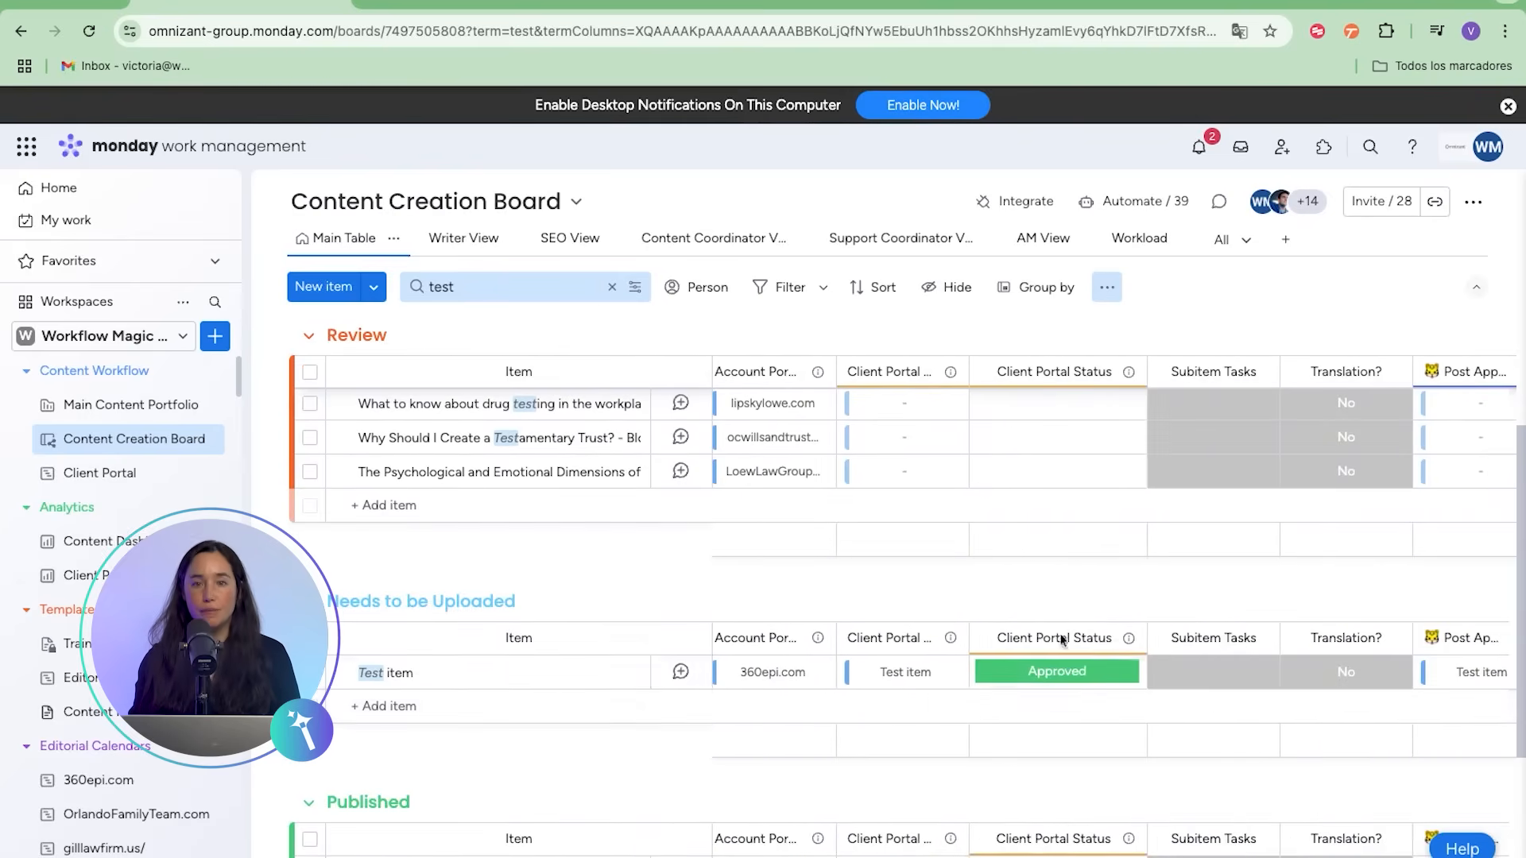
scroll(right, 3)
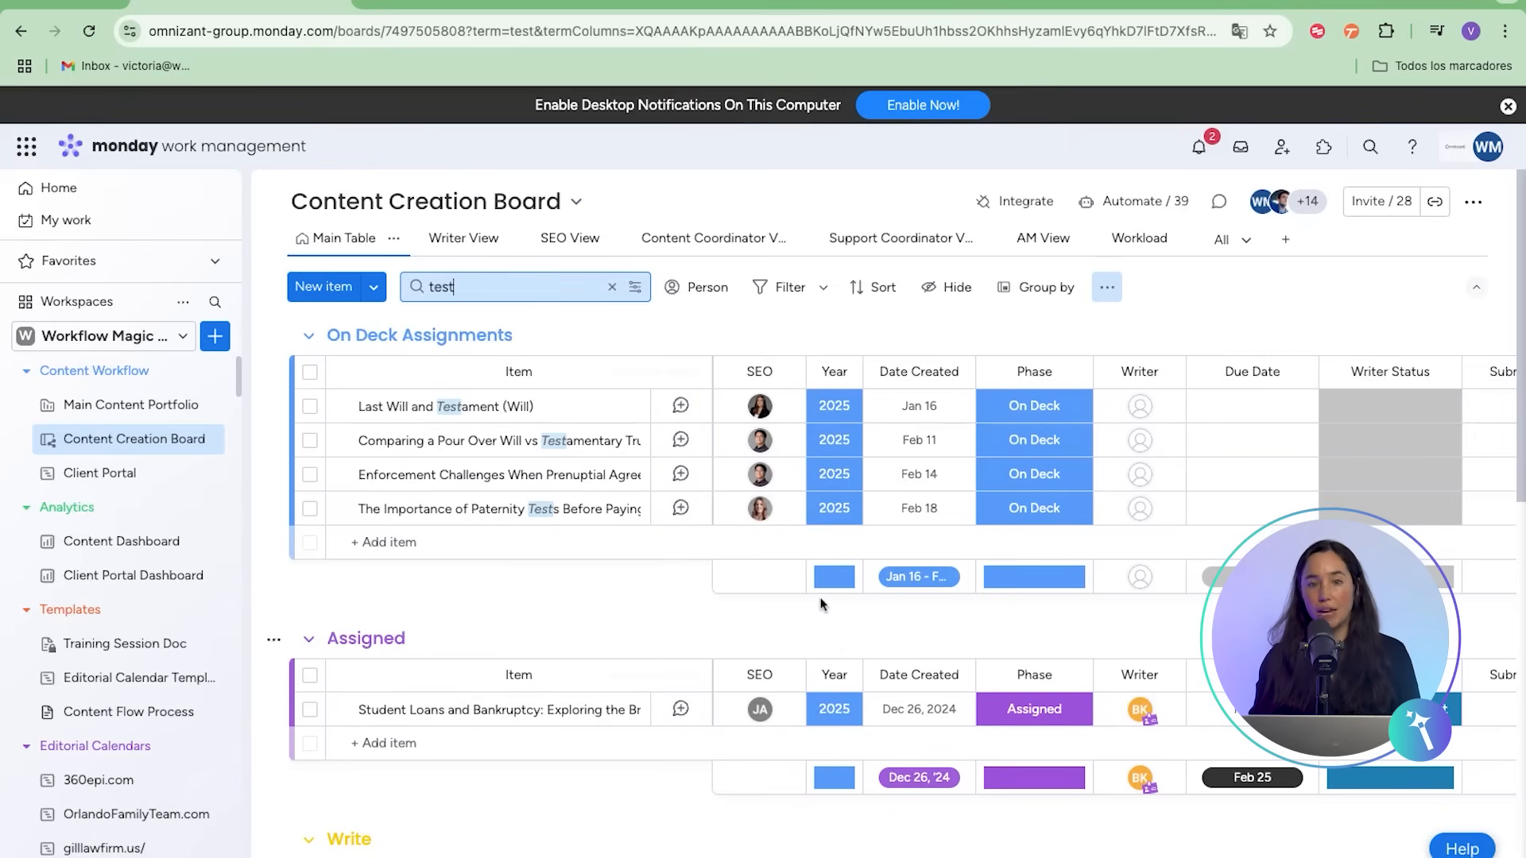
scroll(down, 3)
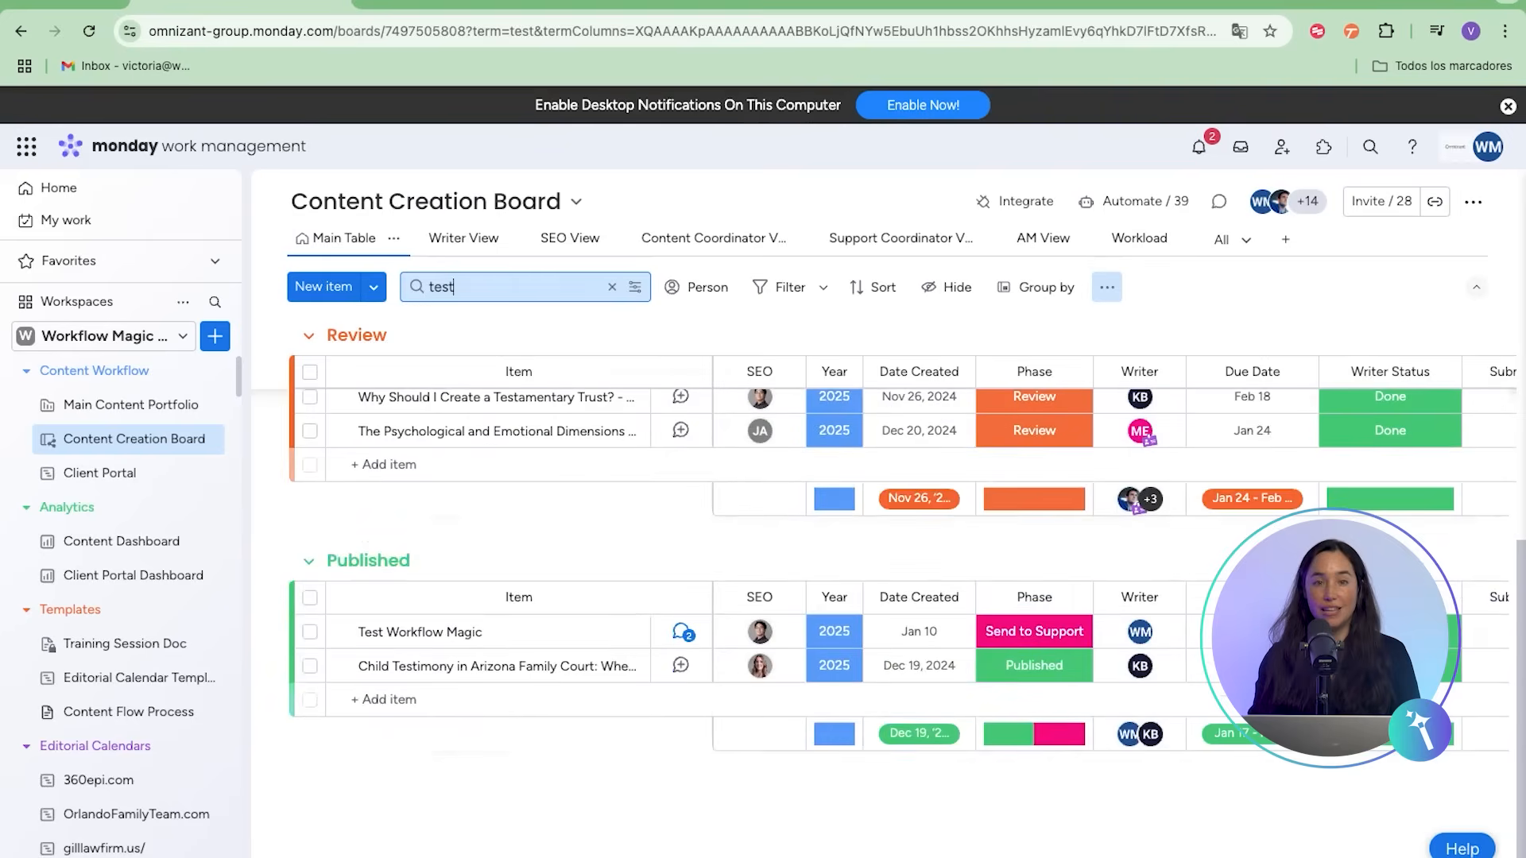